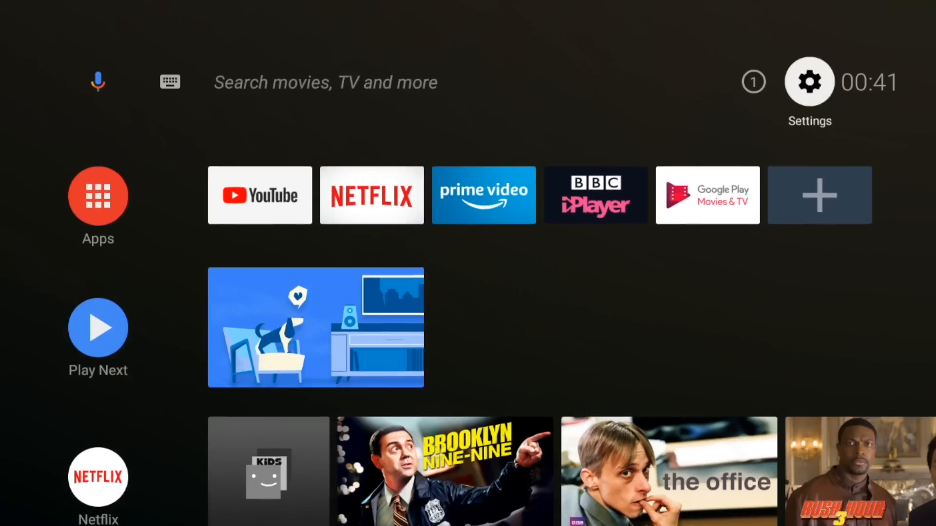
- Open the SHIELD's About page in Settings and scroll through its details
{"action": "left_click", "coordinate": [809, 81]}
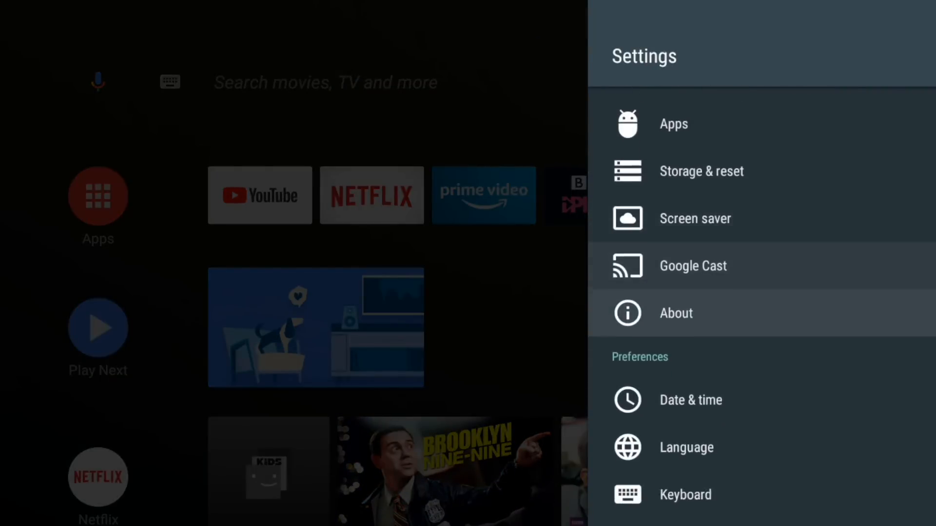
{"action": "left_click", "coordinate": [676, 313]}
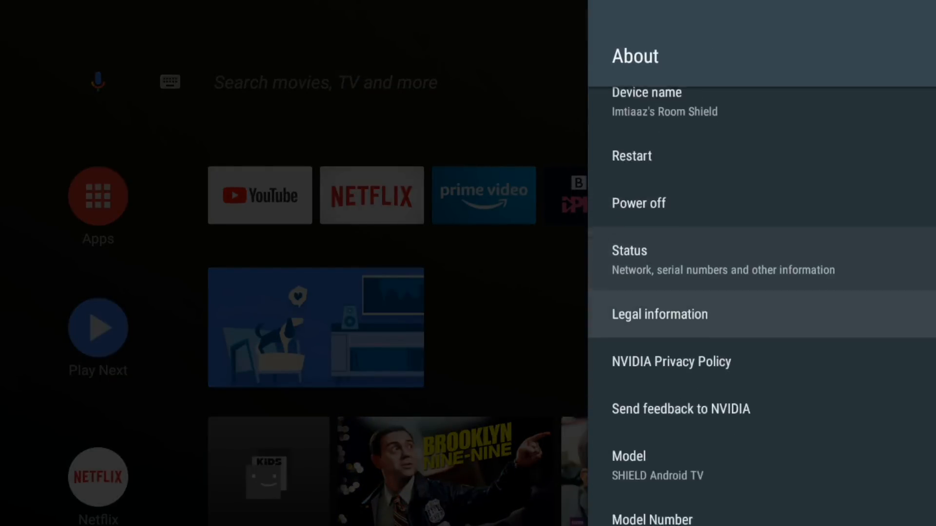
{"action": "scroll", "scroll_direction": "down", "scroll_amount": 3}
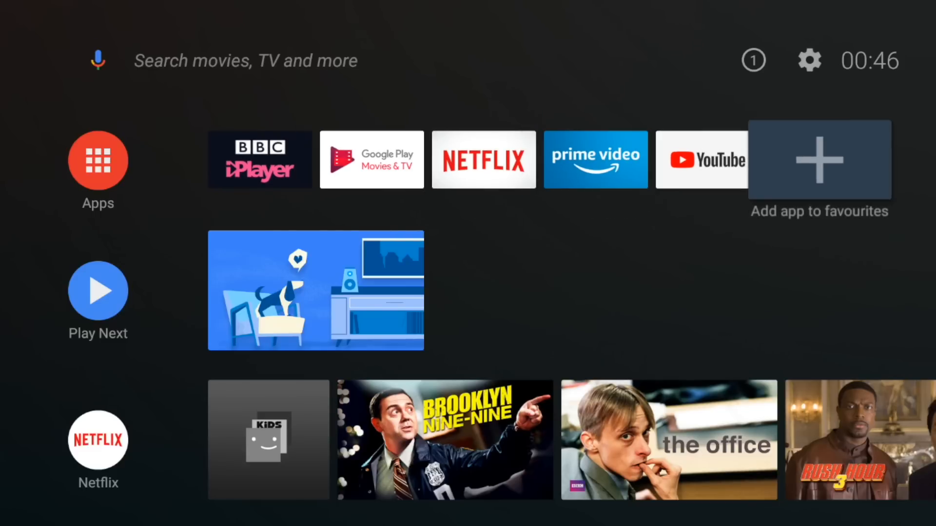
- Add Kodi to the favourites row and move it to third, after Google Play Movies & TV
{"action": "left_click", "coordinate": [818, 161]}
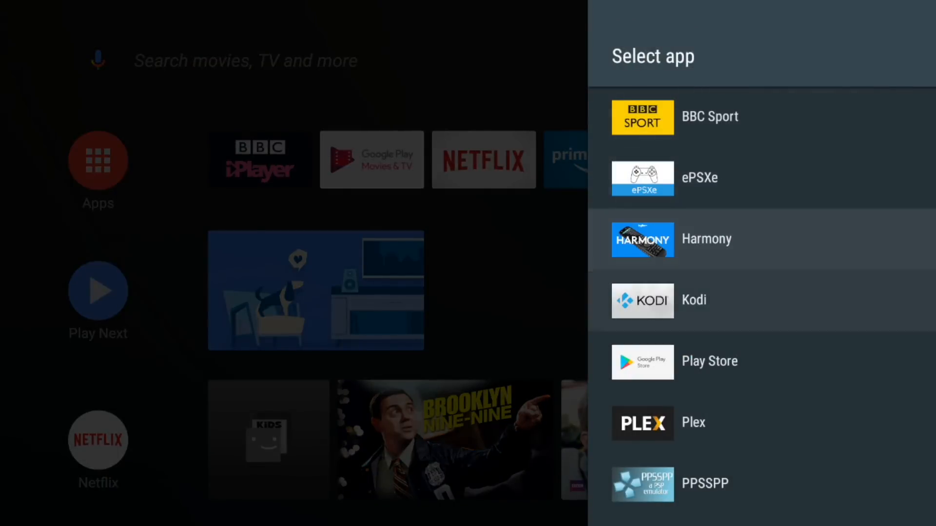
{"action": "left_click", "coordinate": [694, 300]}
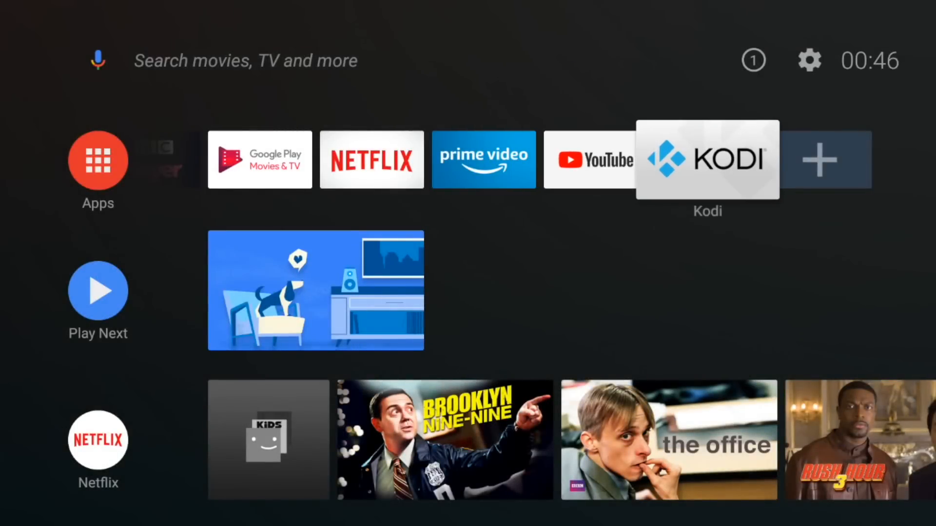
{"action": "left_click", "coordinate": [708, 160]}
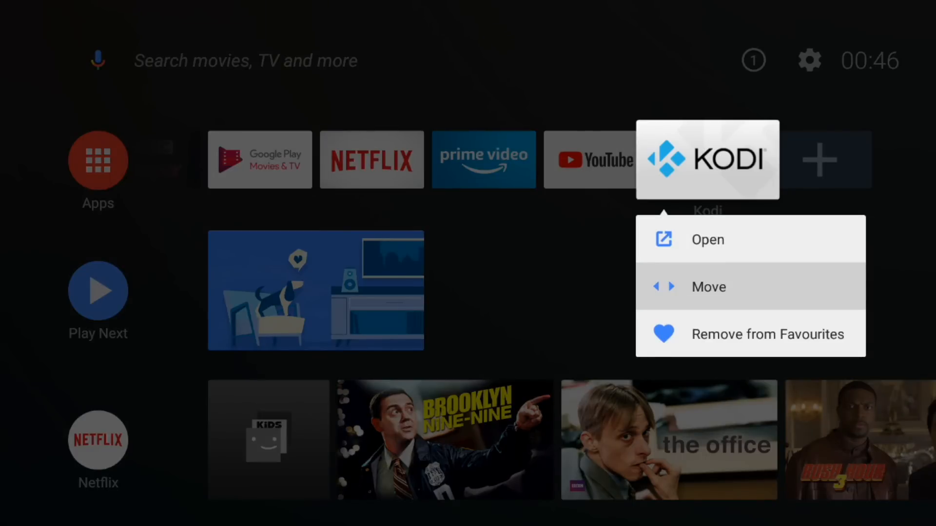
{"action": "left_click", "coordinate": [709, 287]}
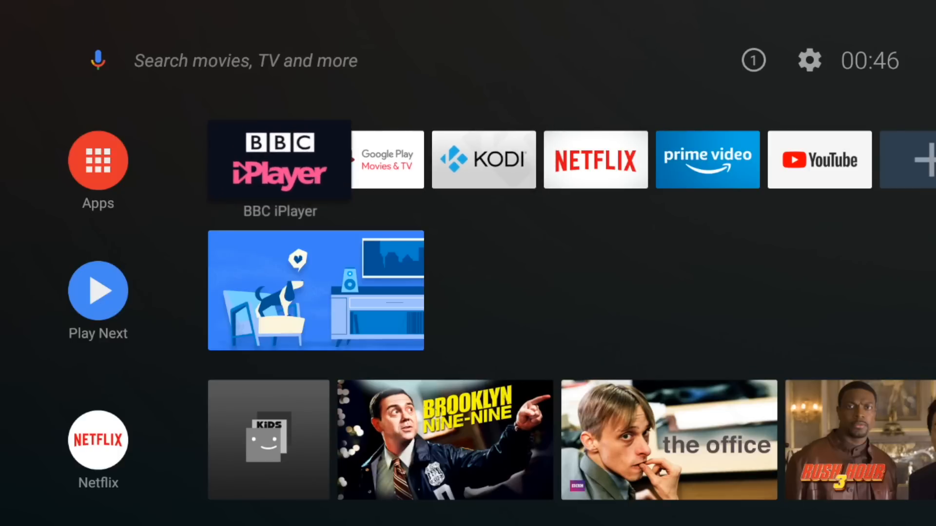
{"action": "scroll", "scroll_direction": "down", "scroll_amount": 3}
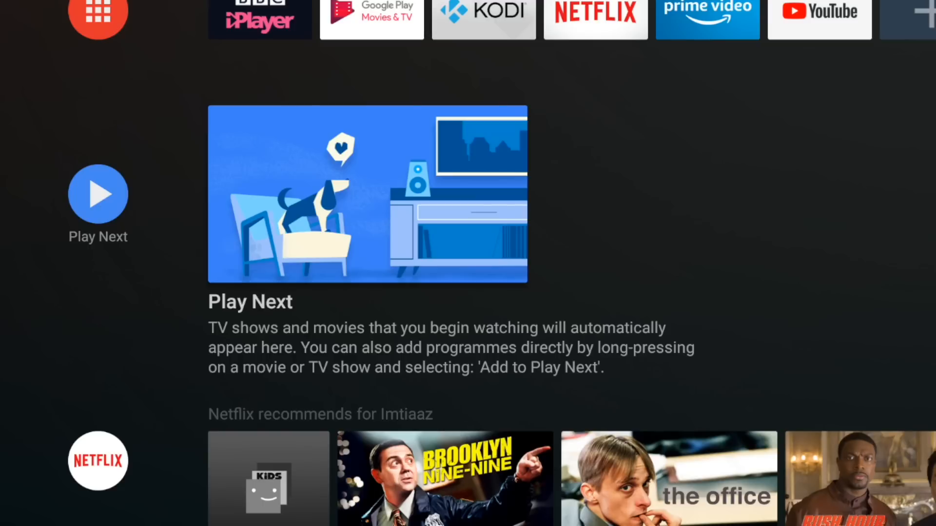
{"action": "scroll", "scroll_direction": "down", "scroll_amount": 3}
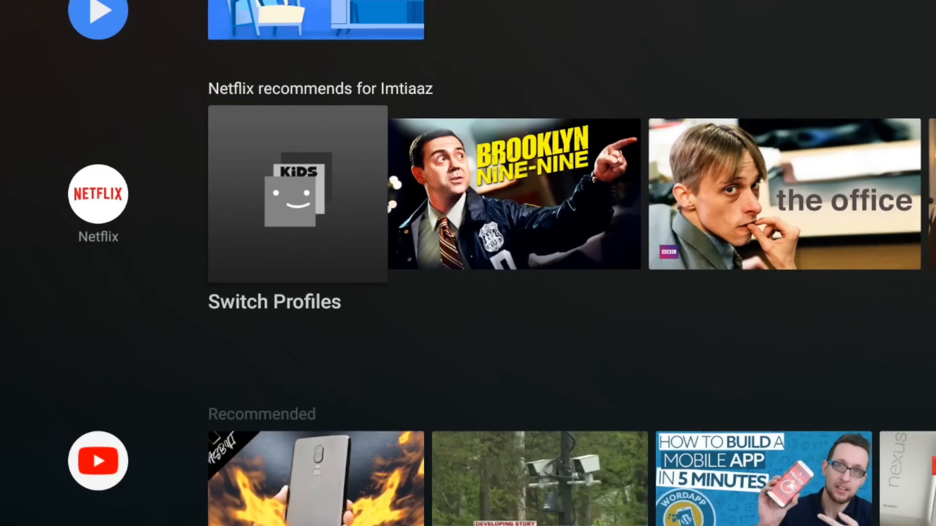
{"action": "scroll", "scroll_direction": "right", "scroll_amount": 3}
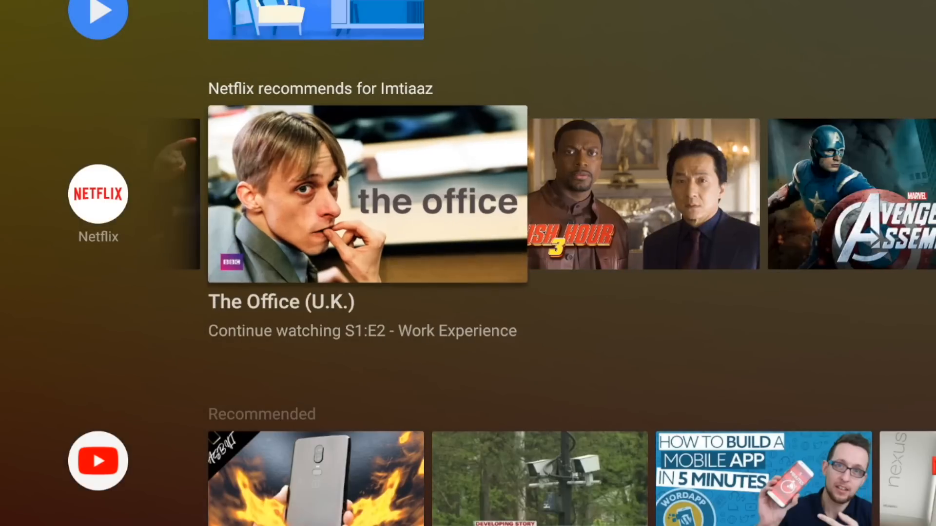
{"action": "scroll", "scroll_direction": "right", "scroll_amount": 3}
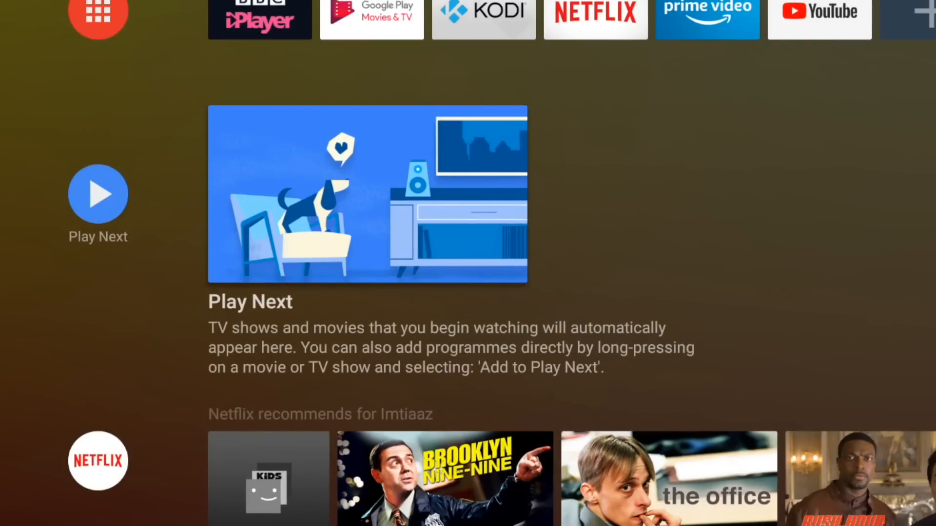
{"action": "scroll", "scroll_direction": "down", "scroll_amount": 3}
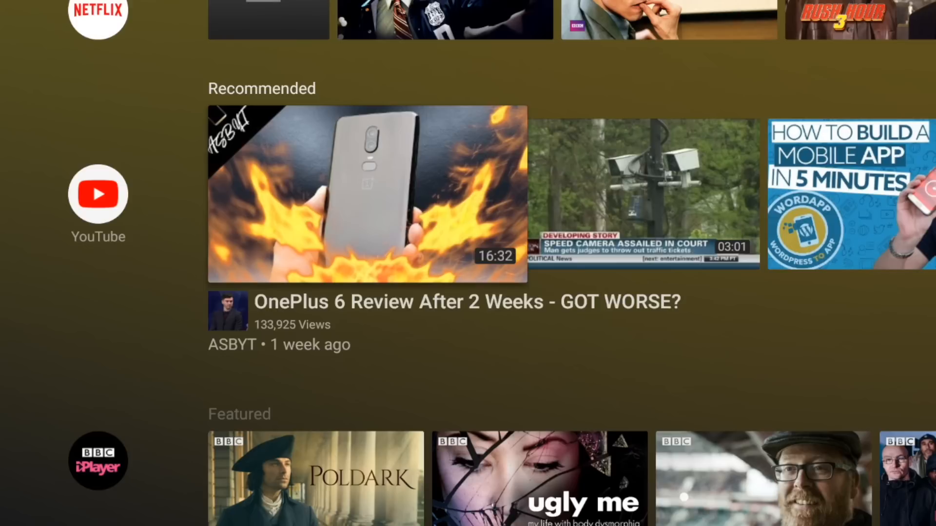
{"action": "scroll", "scroll_direction": "right", "scroll_amount": 3}
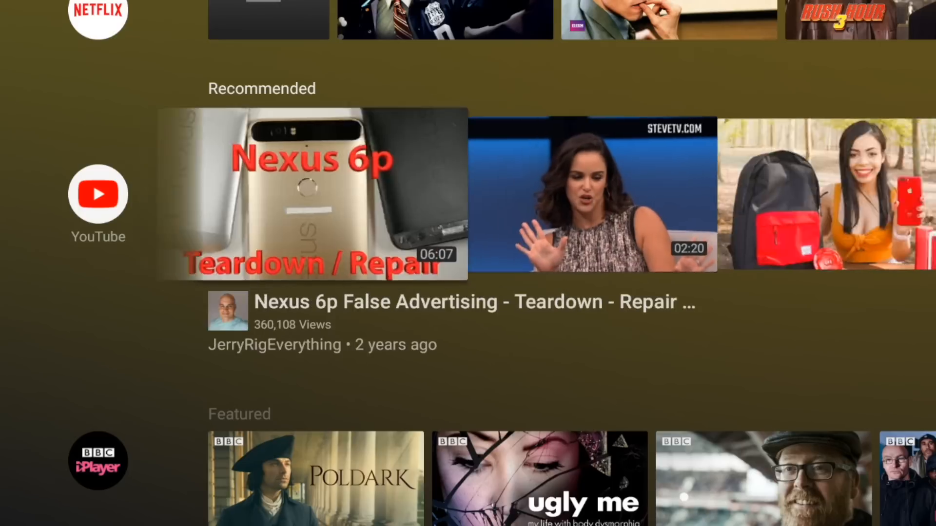
{"action": "scroll", "scroll_direction": "right", "scroll_amount": 3}
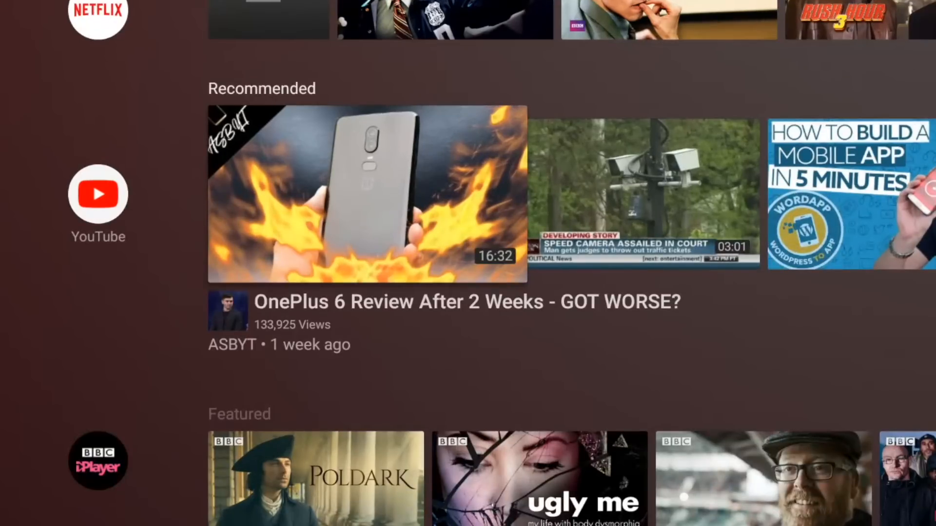
{"action": "scroll", "scroll_direction": "down", "scroll_amount": 3}
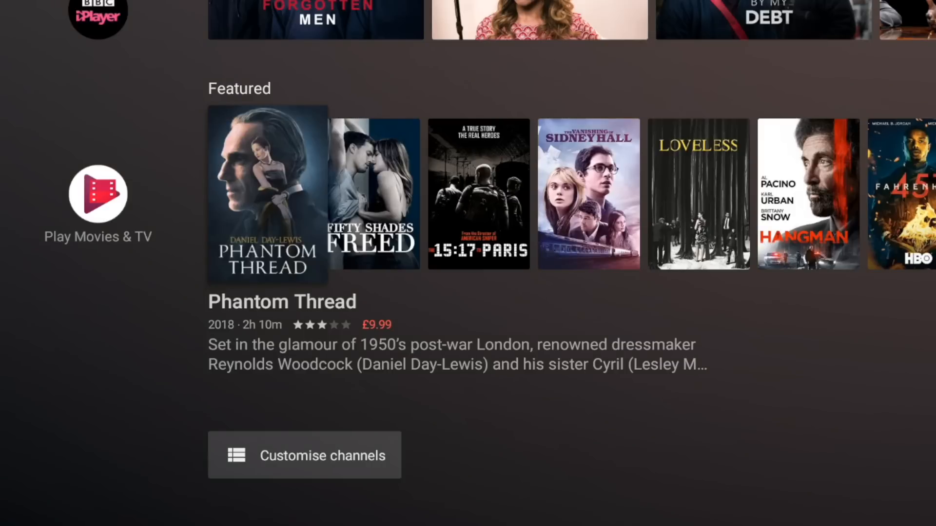
{"action": "scroll", "scroll_direction": "right", "scroll_amount": 3}
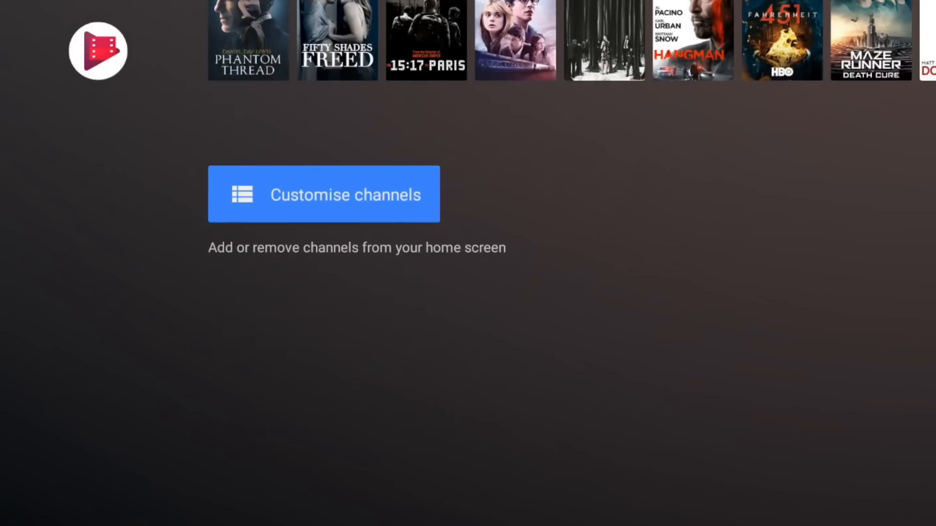
- Open Customise Channels and turn on Google Play Movies' Top-selling movies channel
{"action": "left_click", "coordinate": [324, 195]}
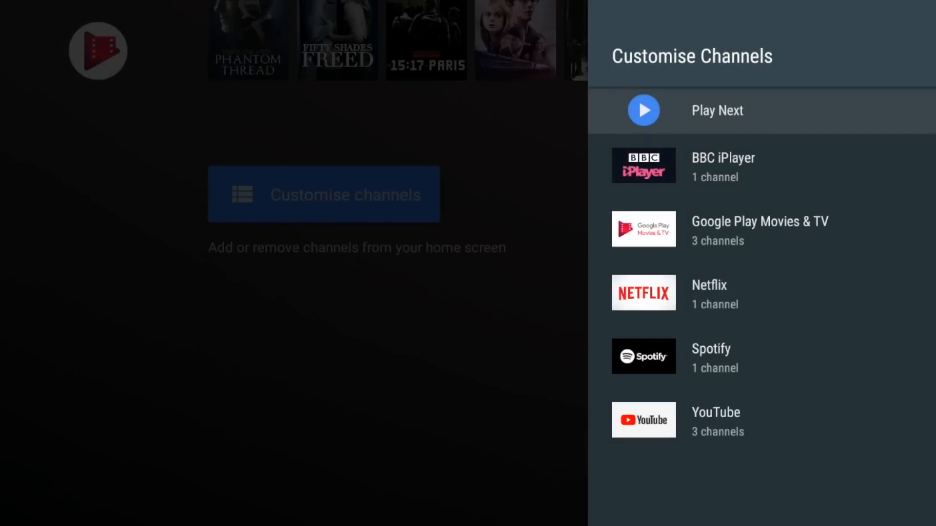
{"action": "left_click", "coordinate": [717, 110]}
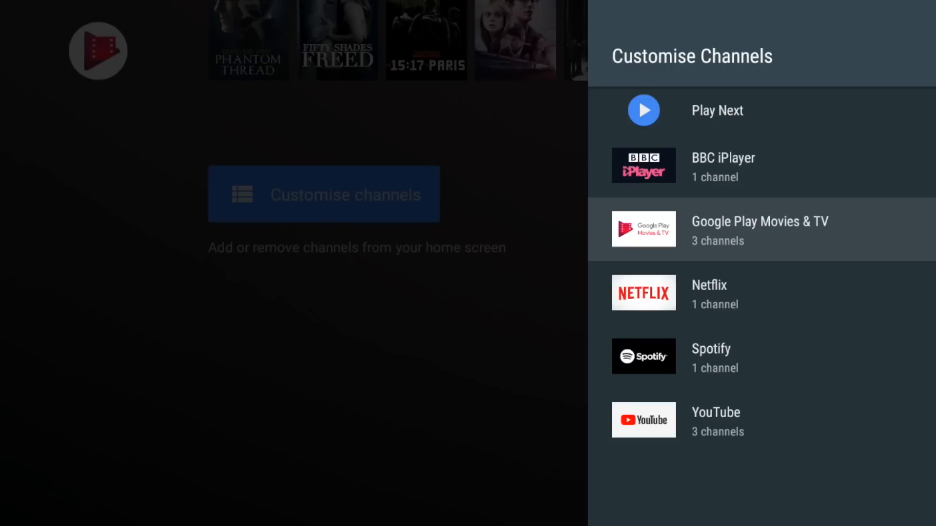
{"action": "left_click", "coordinate": [724, 166]}
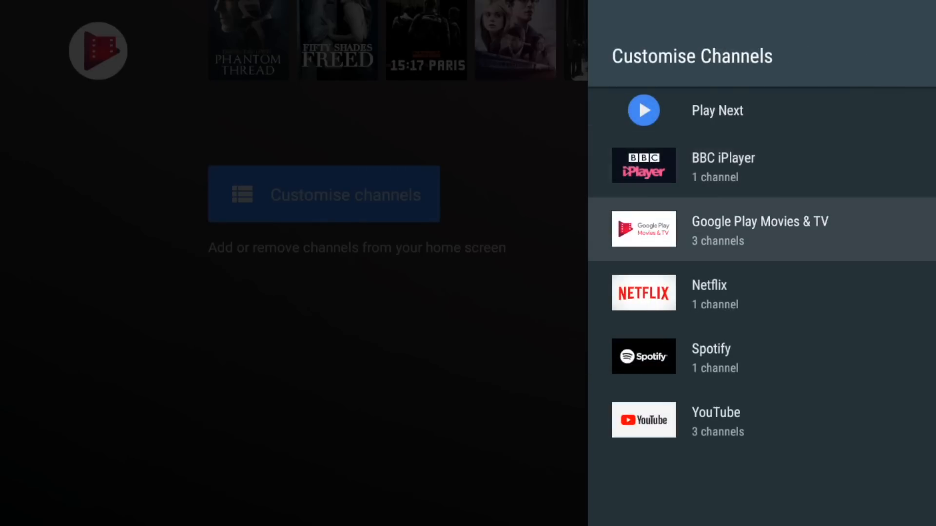
{"action": "left_click", "coordinate": [760, 229]}
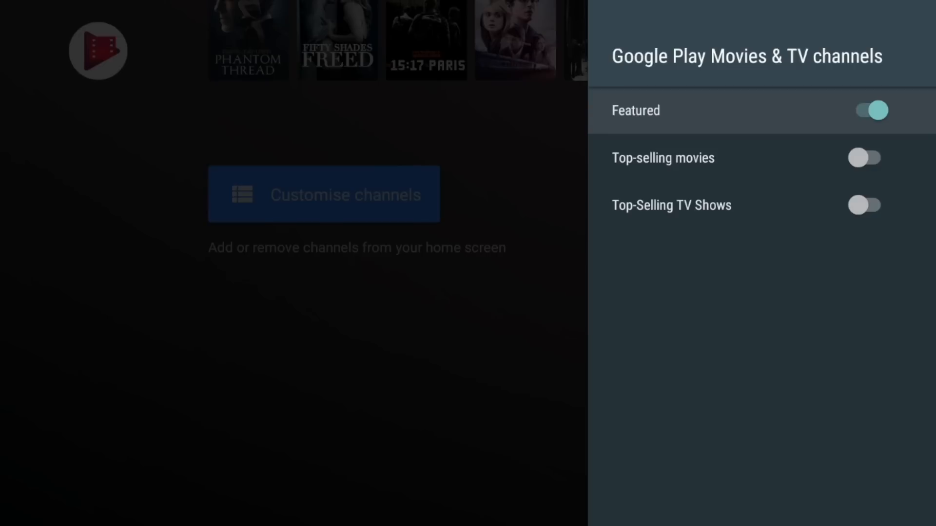
{"action": "left_click", "coordinate": [868, 157]}
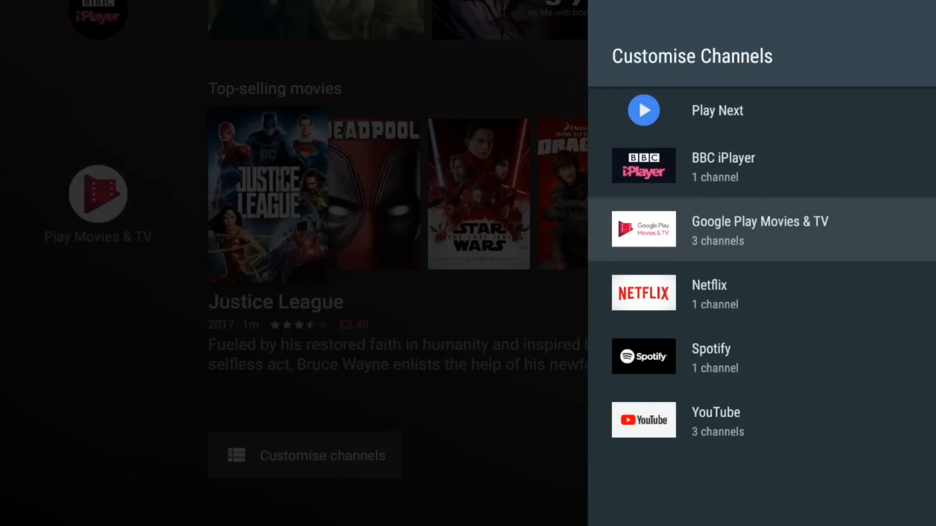
- Toggle the Spotify channel and switch off YouTube's Recommended channel
{"action": "left_click", "coordinate": [708, 292]}
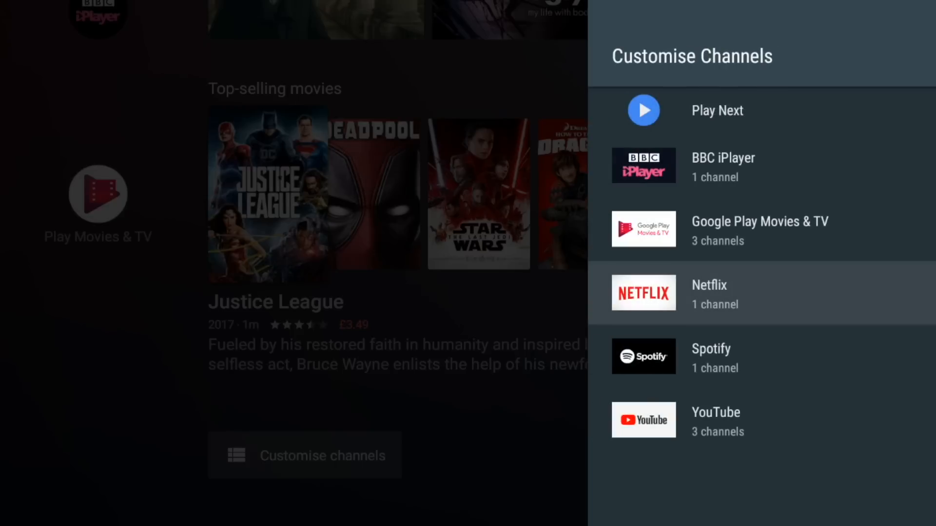
{"action": "left_click", "coordinate": [711, 357]}
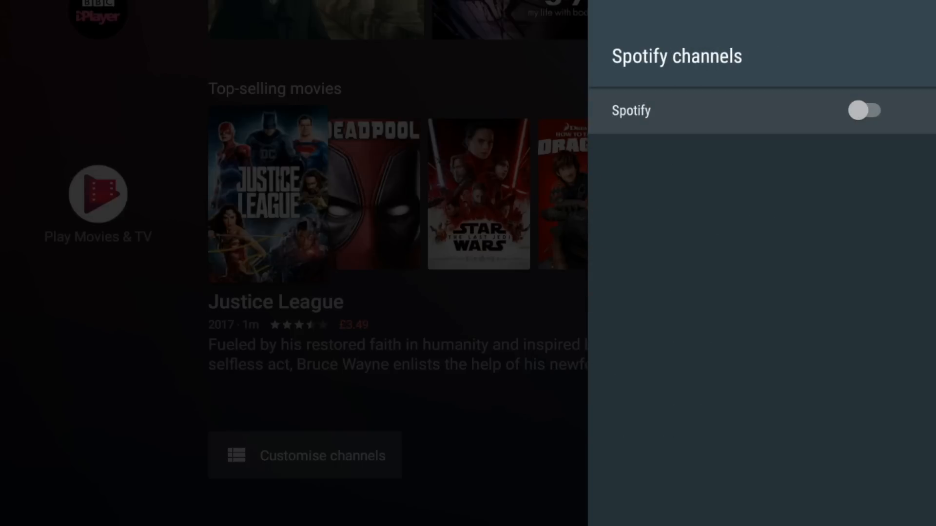
{"action": "left_click", "coordinate": [867, 110]}
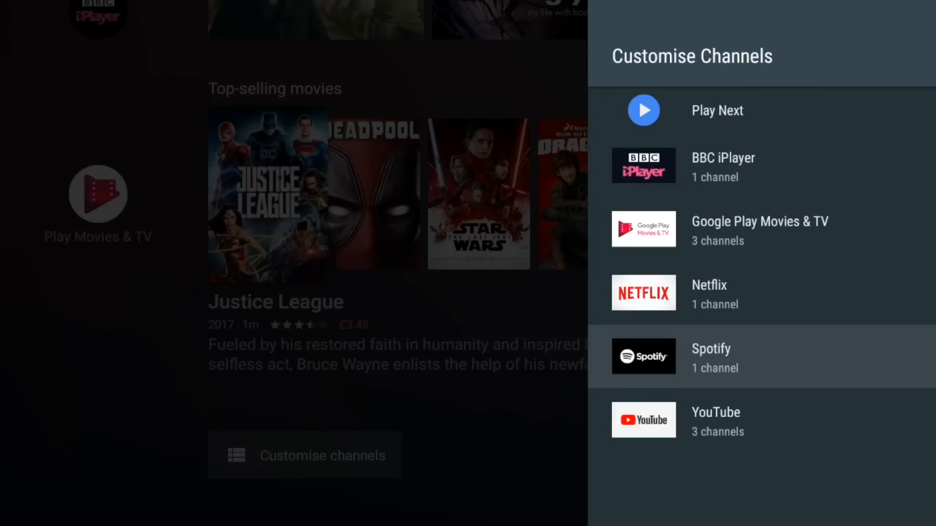
{"action": "left_click", "coordinate": [715, 420]}
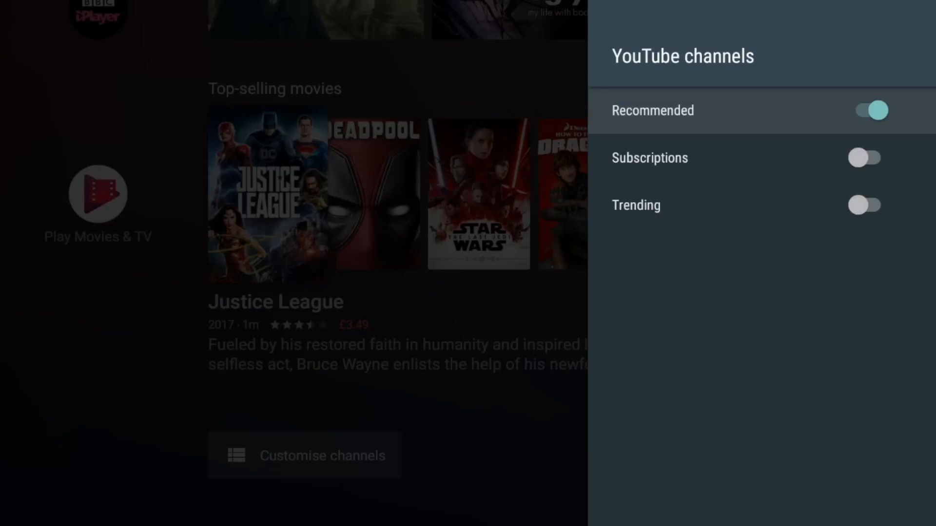
{"action": "left_click", "coordinate": [870, 110]}
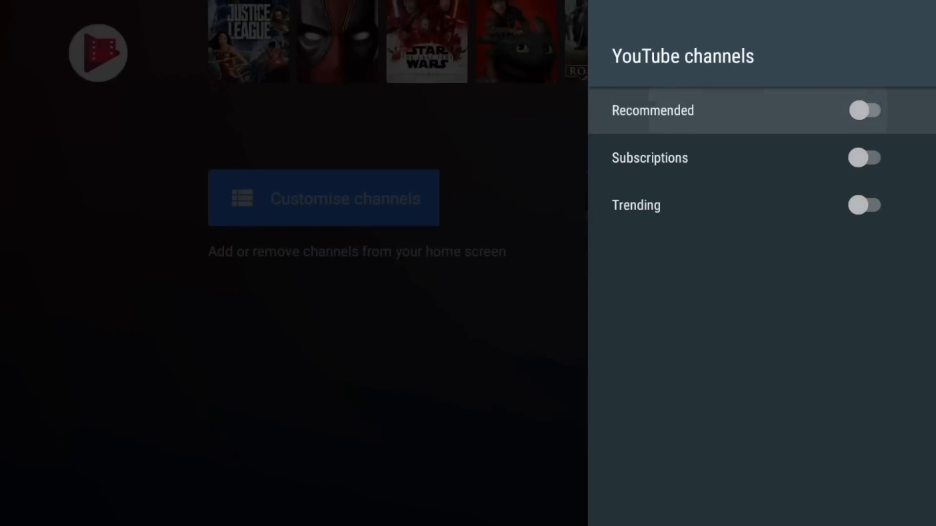
{"action": "left_click", "coordinate": [867, 157]}
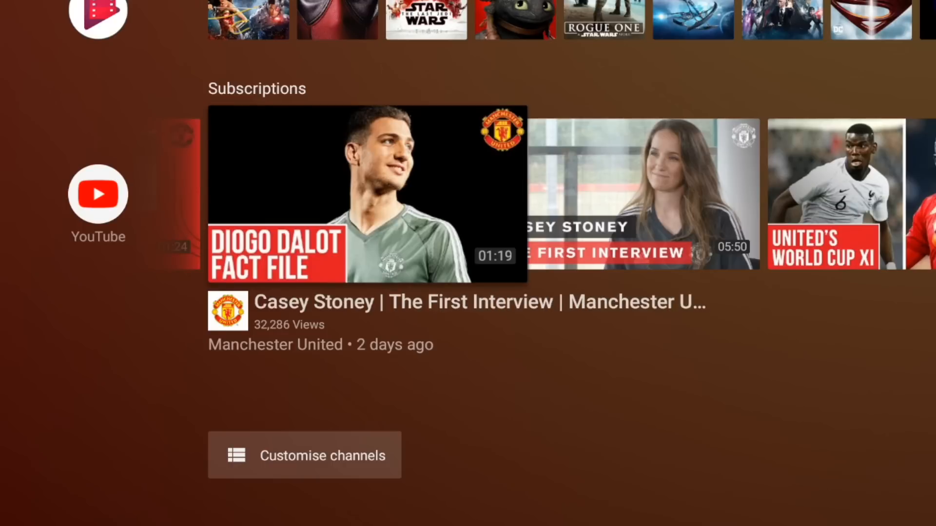
{"action": "scroll", "scroll_direction": "right", "scroll_amount": 3}
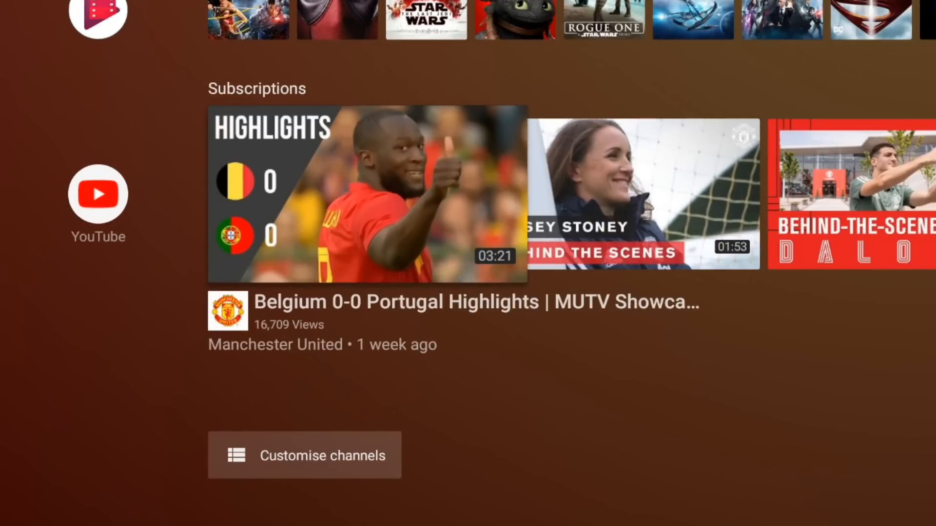
{"action": "scroll", "scroll_direction": "right", "scroll_amount": 3}
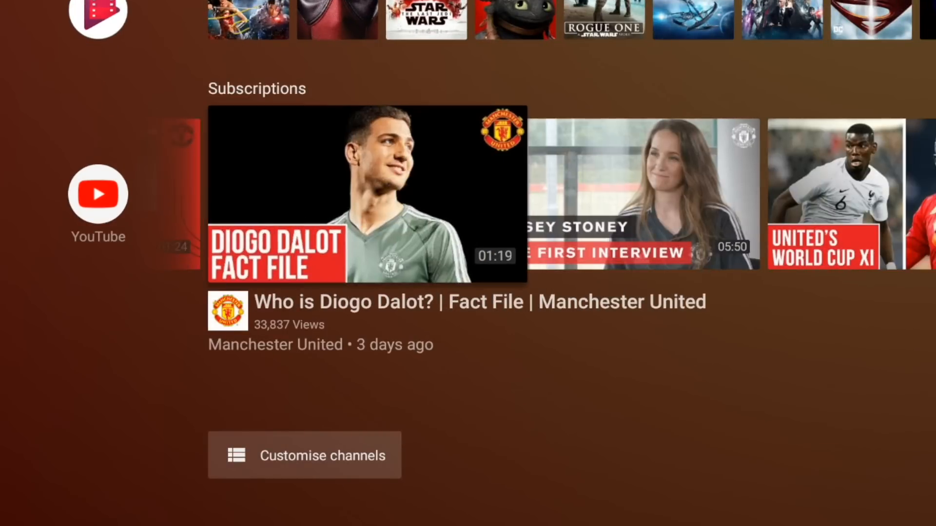
{"action": "scroll", "scroll_direction": "right", "scroll_amount": 3}
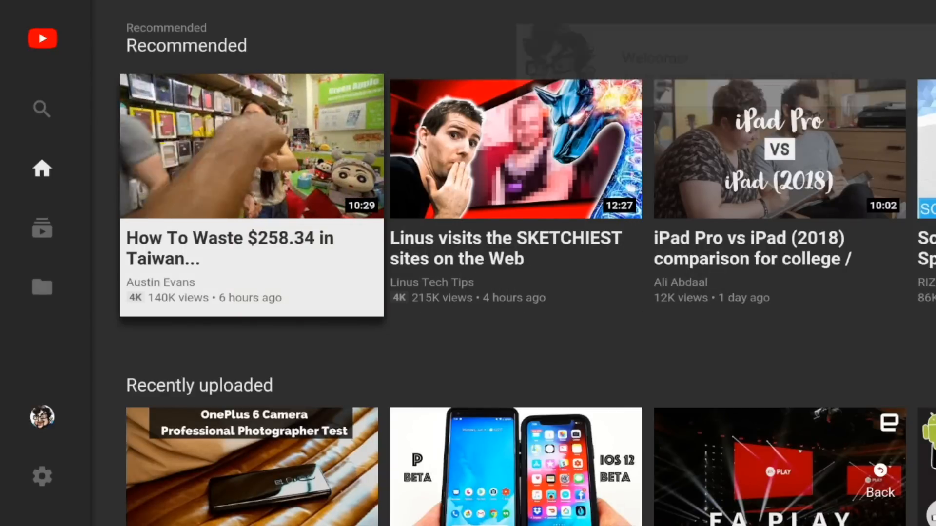
{"action": "left_click", "coordinate": [42, 229]}
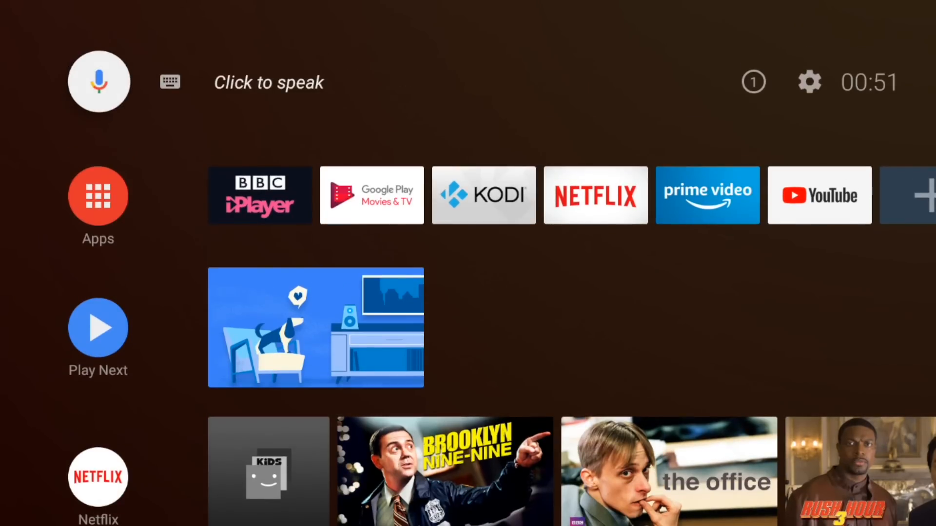
- Voice-search 'Brooklyn nine' and open Brooklyn Nine-Nine's latest season episodes
{"action": "left_click", "coordinate": [169, 82]}
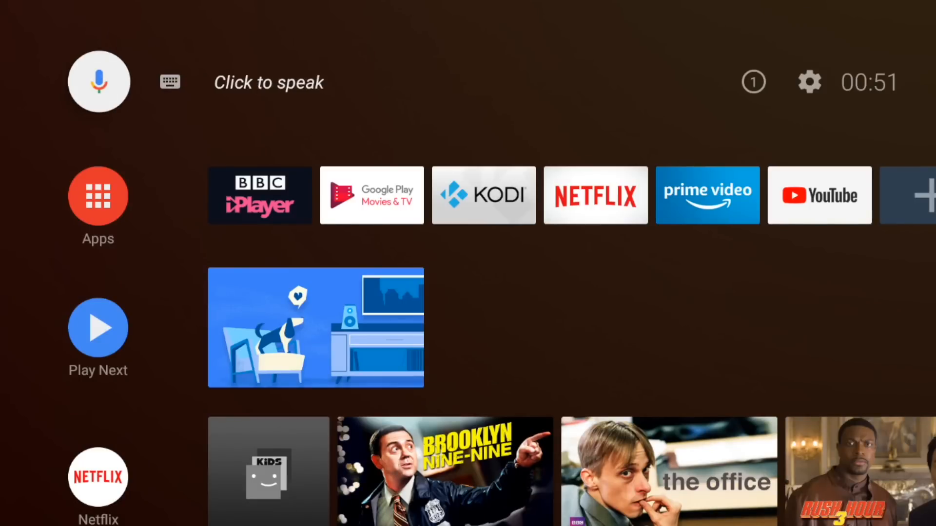
{"action": "left_click", "coordinate": [100, 81]}
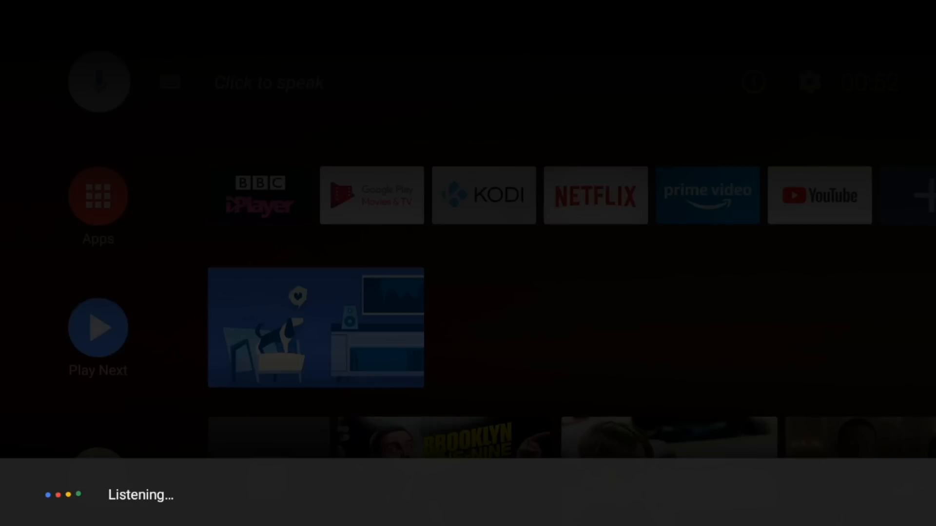
{"action": "type", "text": "Brooklyn nine"}
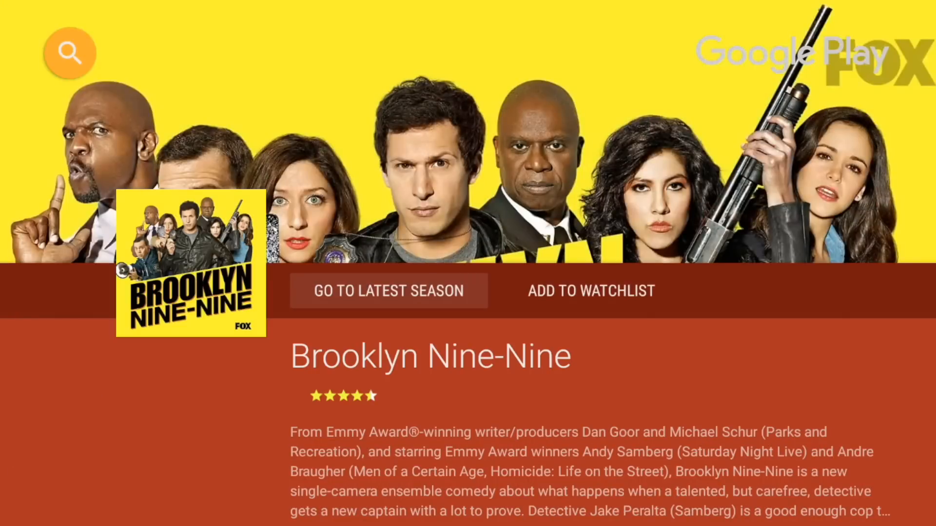
{"action": "left_click", "coordinate": [389, 290]}
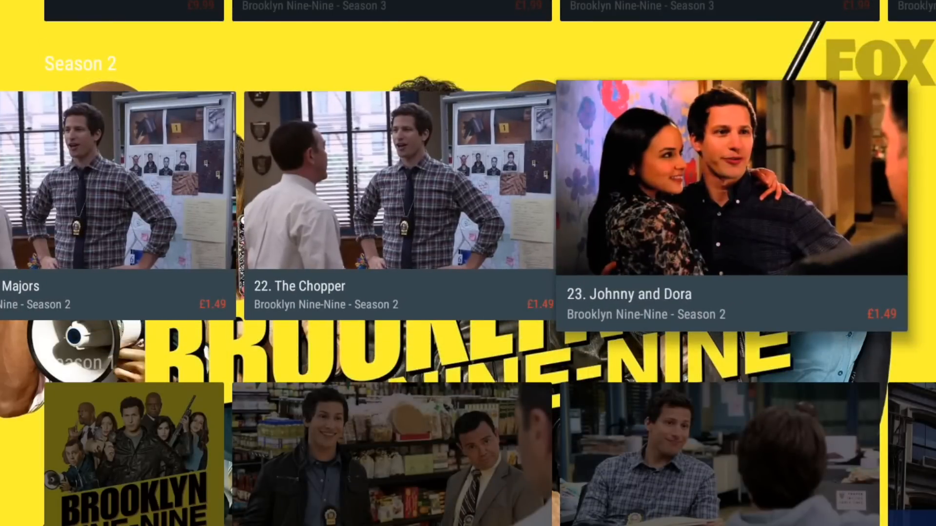
- Return to the home screen and open the Settings panel
{"action": "key", "text": "Home"}
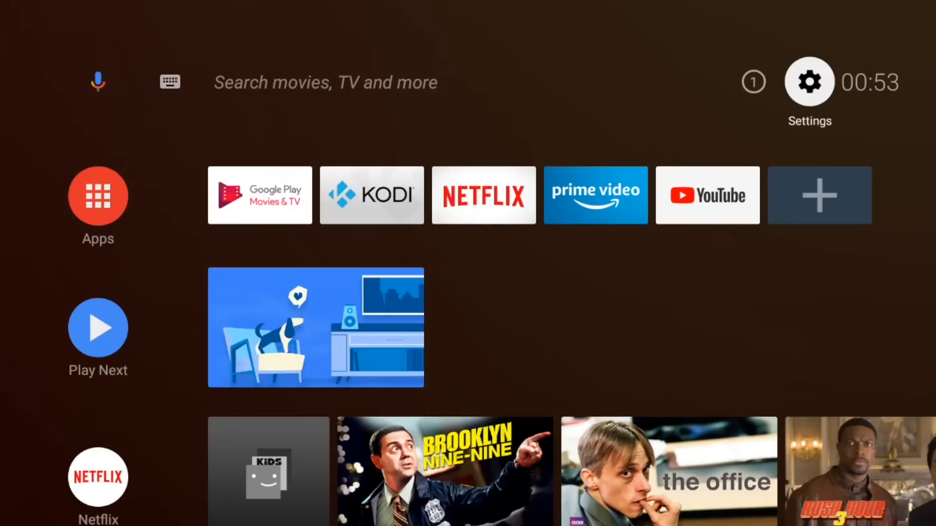
{"action": "left_click", "coordinate": [809, 81]}
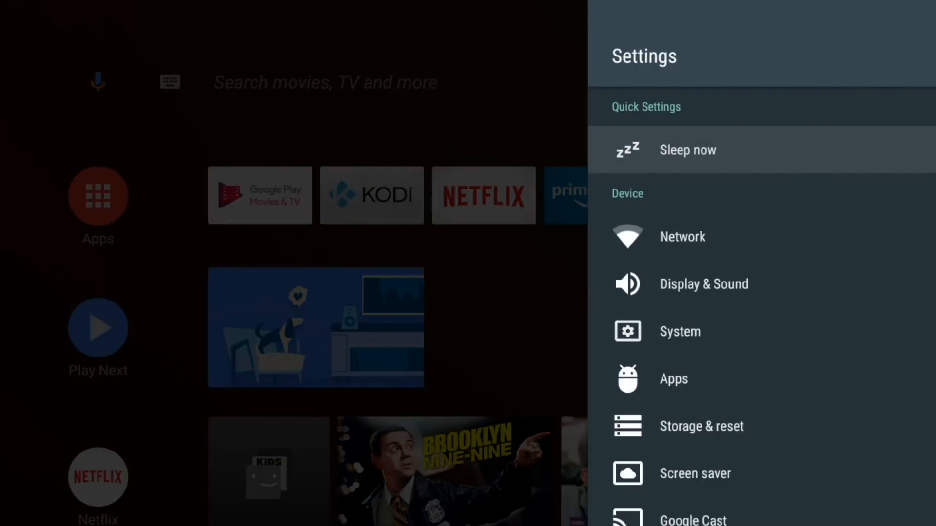
- Open Network settings and scroll through the available networks and options
{"action": "left_click", "coordinate": [682, 237]}
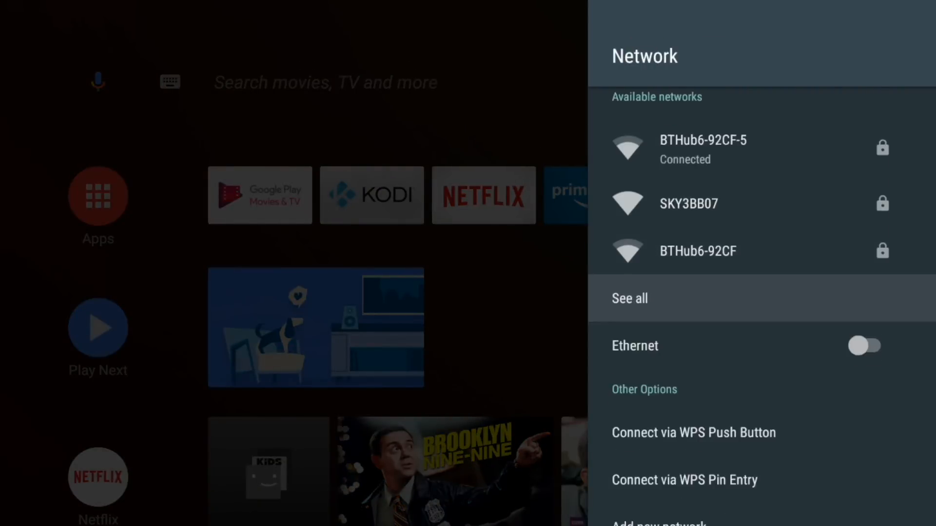
{"action": "scroll", "scroll_direction": "down", "scroll_amount": 3}
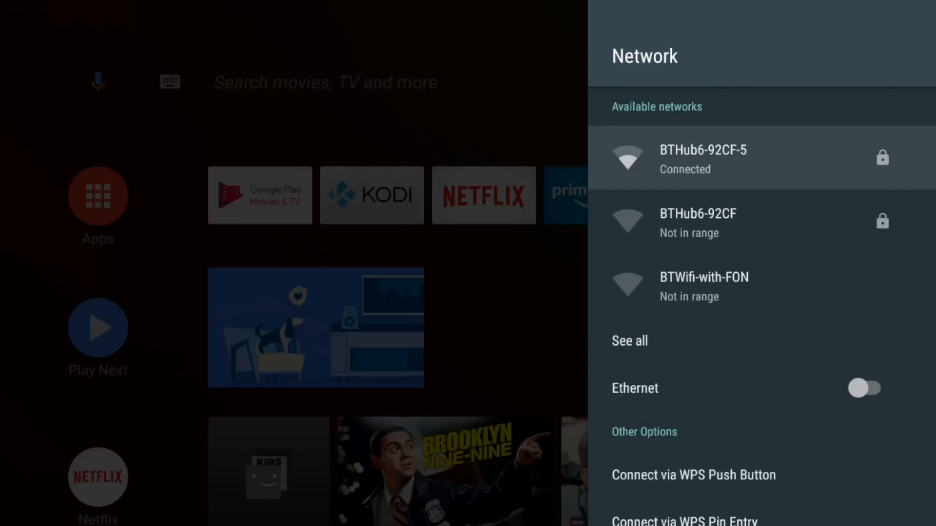
{"action": "scroll", "scroll_direction": "down", "scroll_amount": 3}
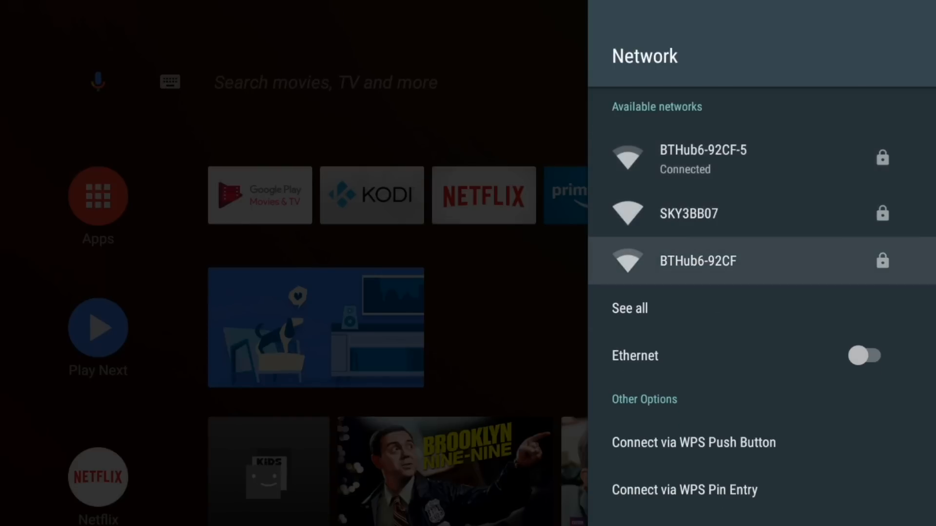
{"action": "scroll", "scroll_direction": "down", "scroll_amount": 3}
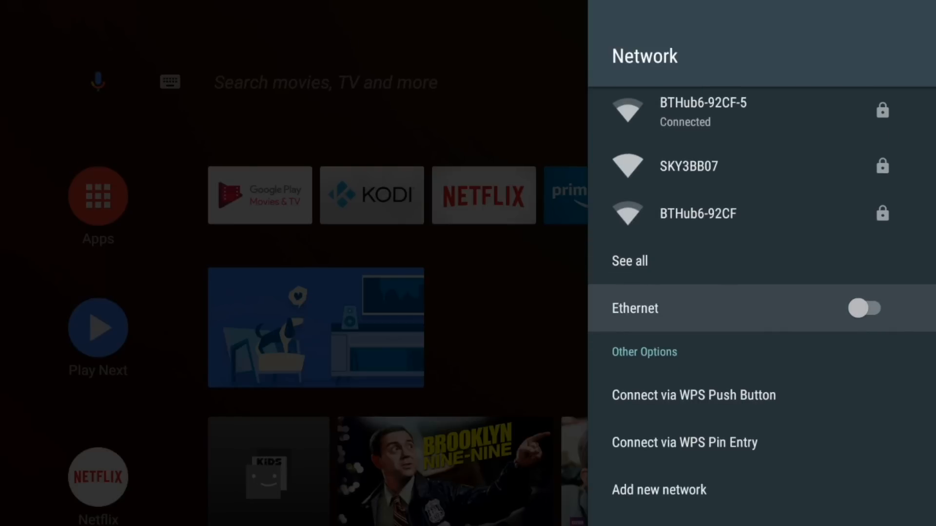
{"action": "scroll", "scroll_direction": "down", "scroll_amount": 3}
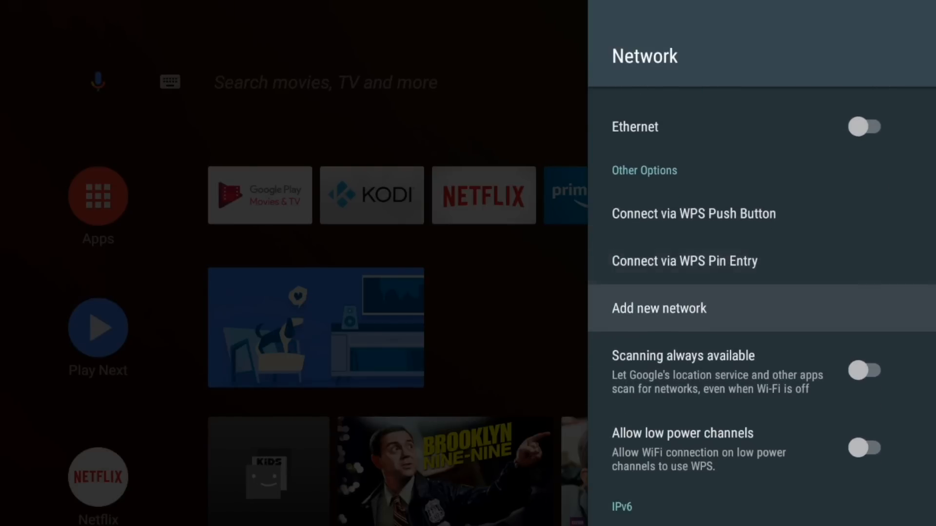
{"action": "scroll", "scroll_direction": "down", "scroll_amount": 3}
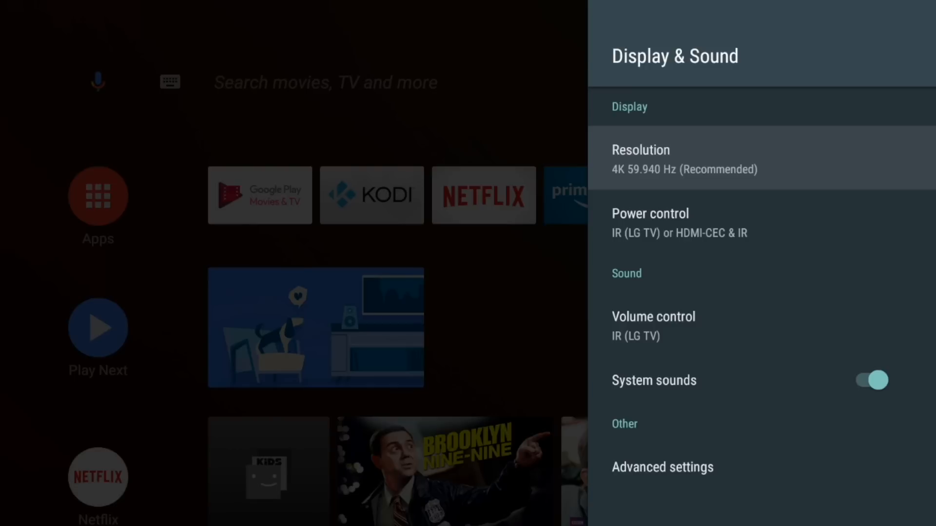
- Enable 'Keep SHIELD awake on TV input switch' under Power control, then view advanced display settings
{"action": "left_click", "coordinate": [641, 157]}
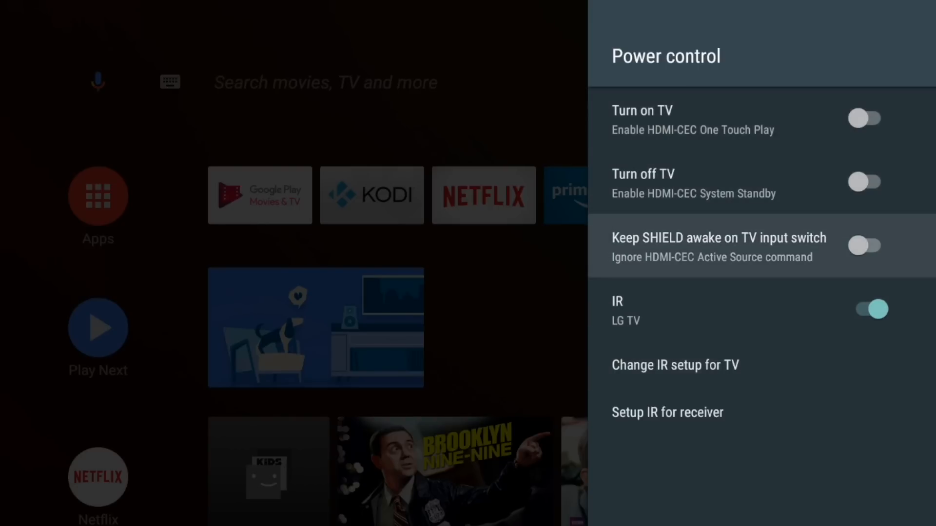
{"action": "left_click", "coordinate": [868, 245]}
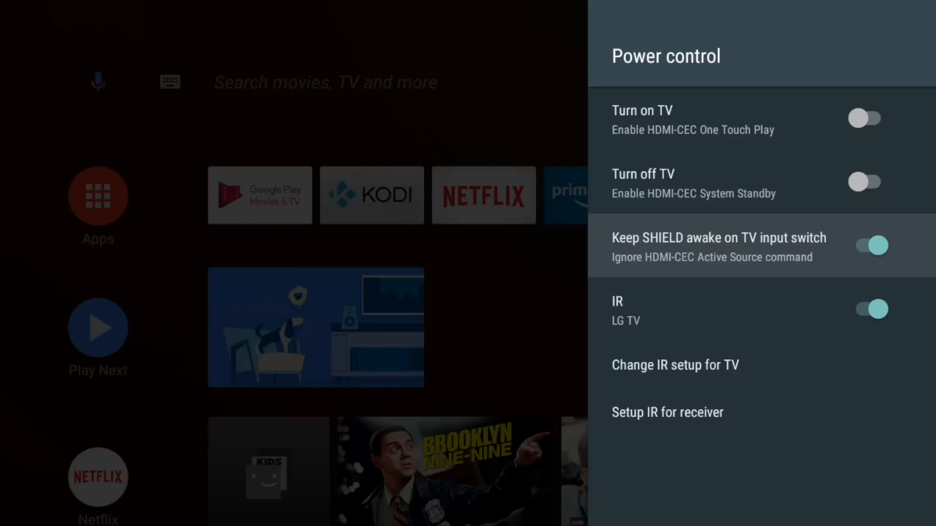
{"action": "key", "text": "Back"}
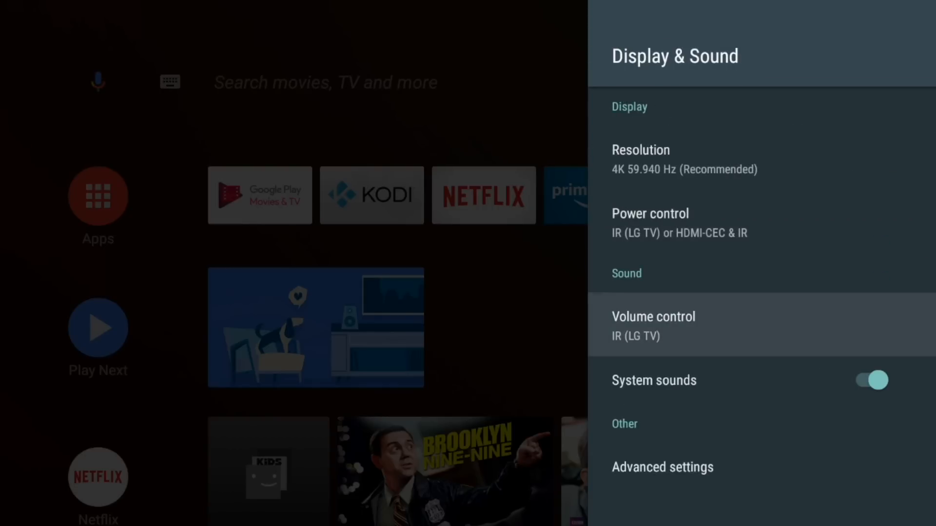
{"action": "left_click", "coordinate": [654, 325]}
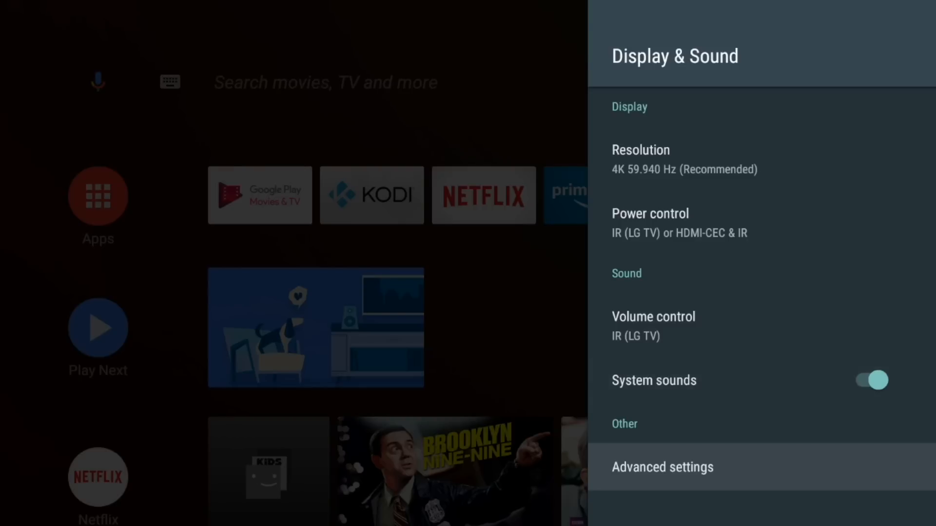
{"action": "left_click", "coordinate": [662, 466]}
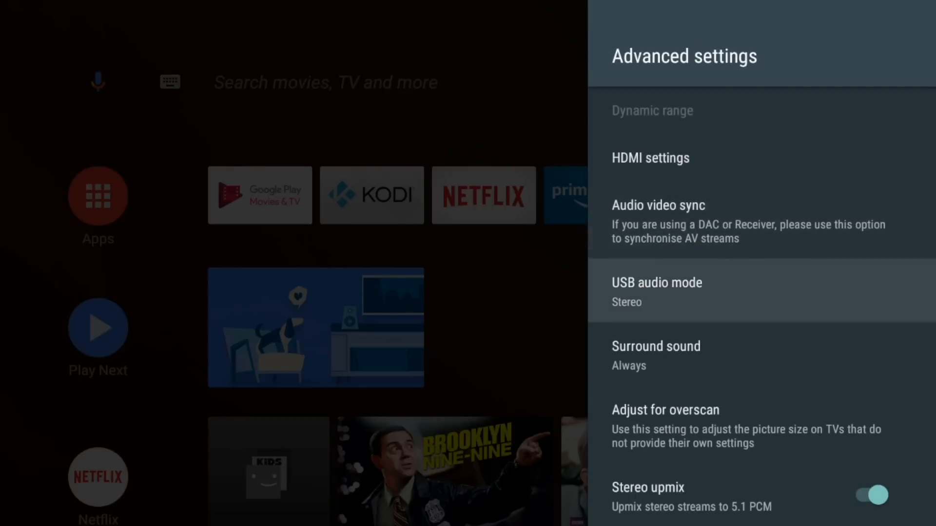
- Browse System and Apps, then open Storage & reset showing 12 GB and 1.0 TB
{"action": "scroll", "scroll_direction": "down", "scroll_amount": 3}
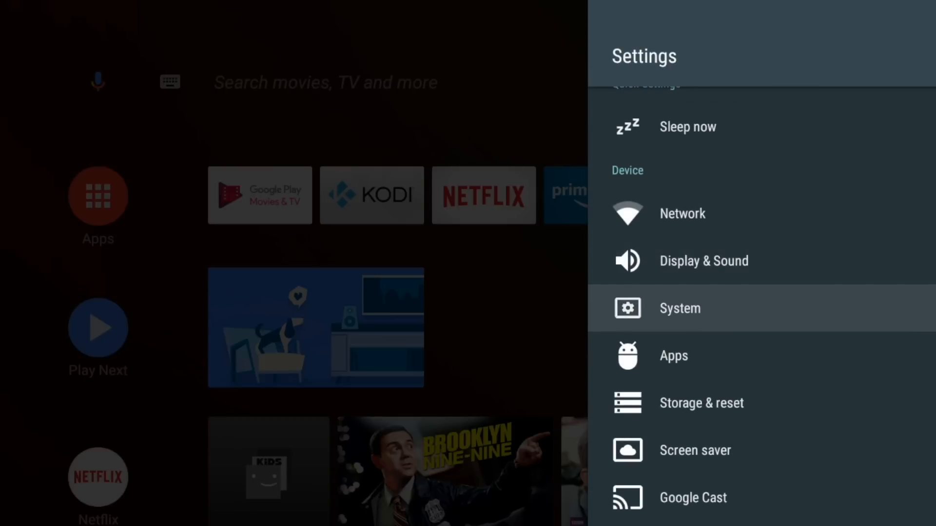
{"action": "left_click", "coordinate": [680, 309]}
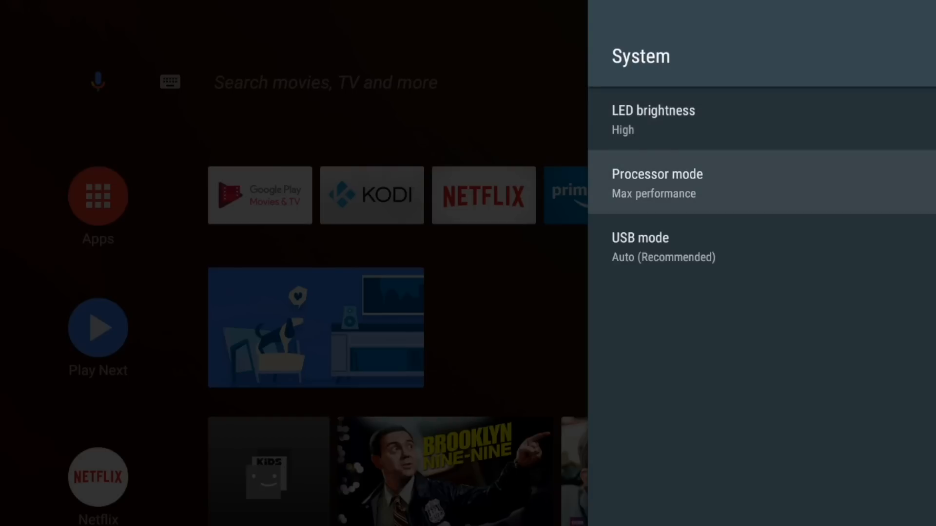
{"action": "left_click", "coordinate": [657, 174]}
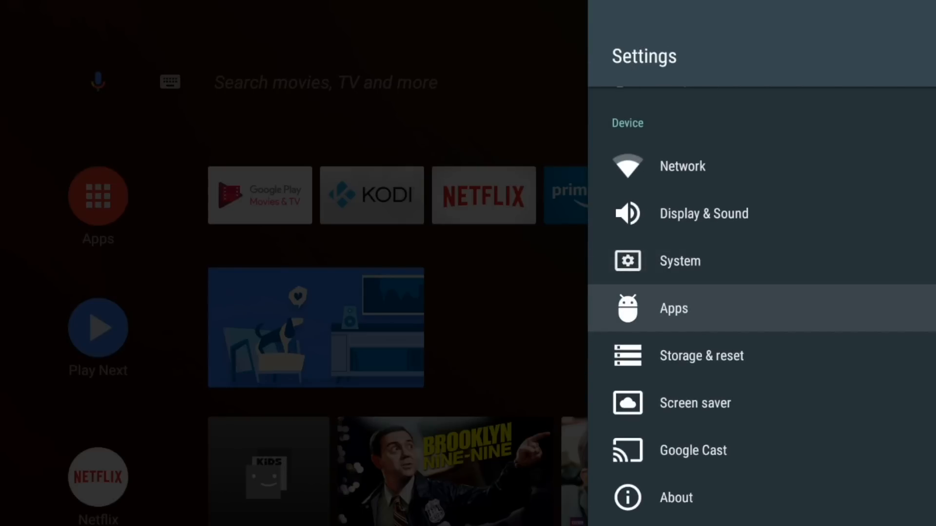
{"action": "left_click", "coordinate": [674, 309]}
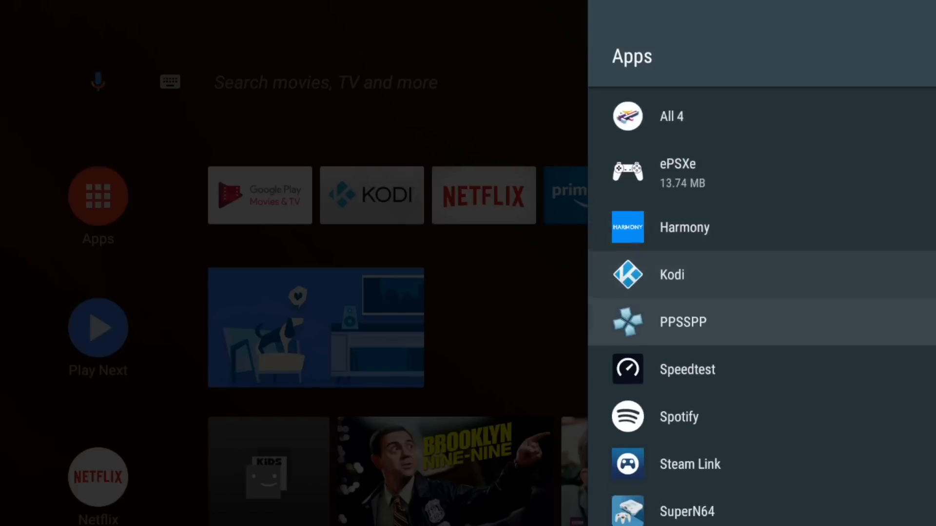
{"action": "scroll", "scroll_direction": "down", "scroll_amount": 3}
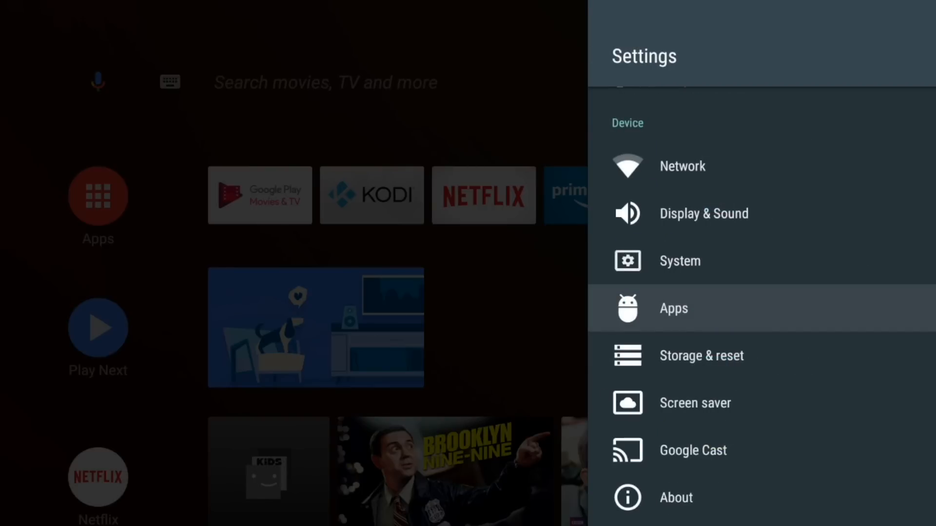
{"action": "left_click", "coordinate": [702, 356]}
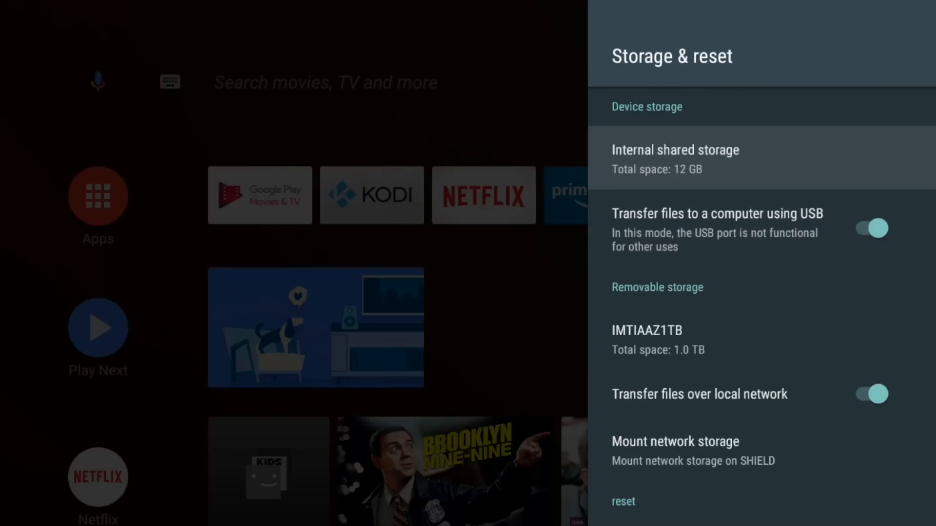
- Browse Screen saver, Google Cast and About settings, then exit to the home screen
{"action": "scroll", "scroll_direction": "down", "scroll_amount": 3}
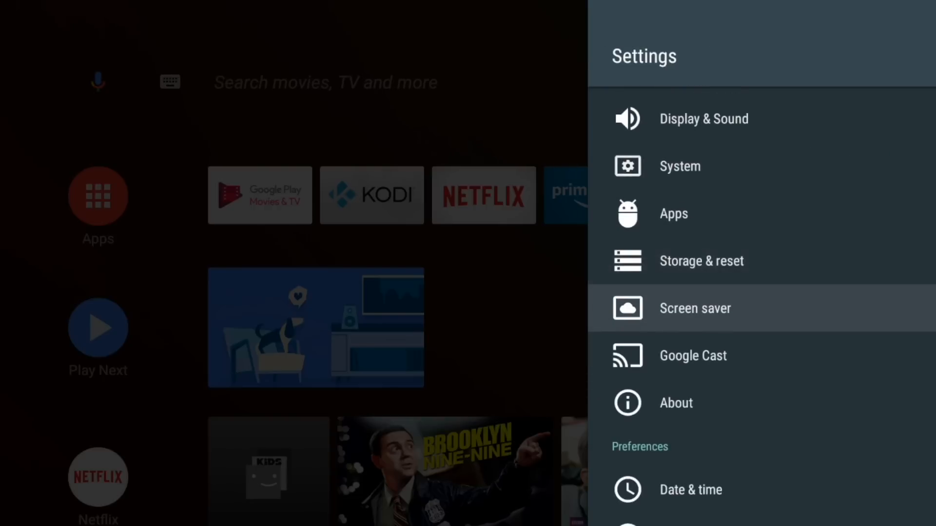
{"action": "left_click", "coordinate": [695, 308]}
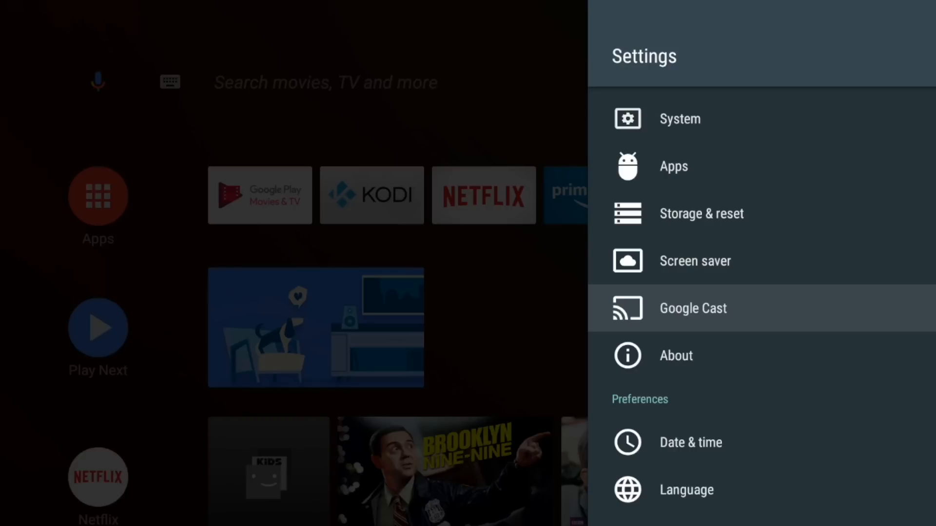
{"action": "left_click", "coordinate": [692, 308]}
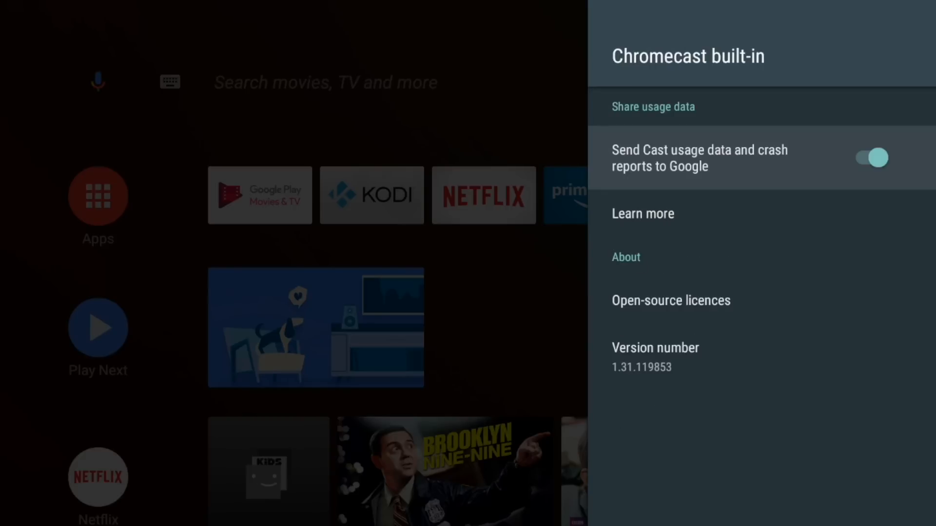
{"action": "left_click", "coordinate": [871, 157]}
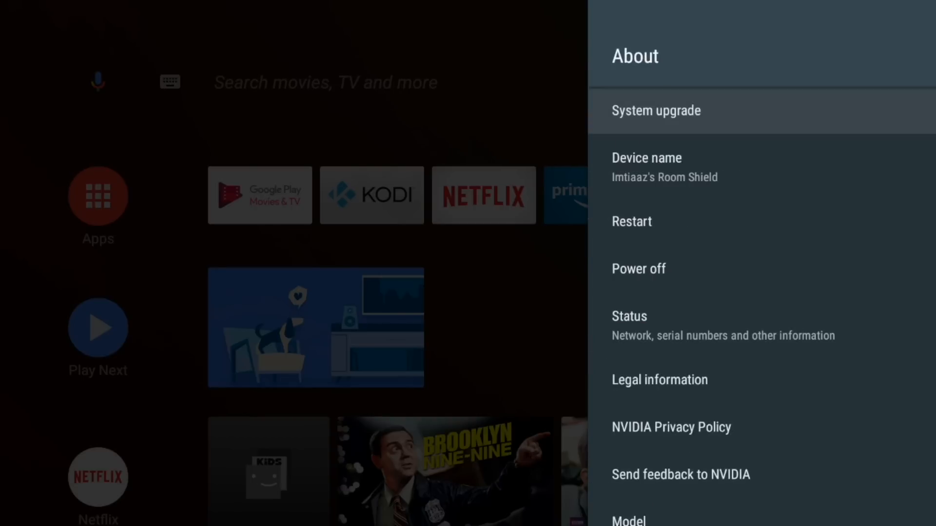
{"action": "scroll", "scroll_direction": "down", "scroll_amount": 3}
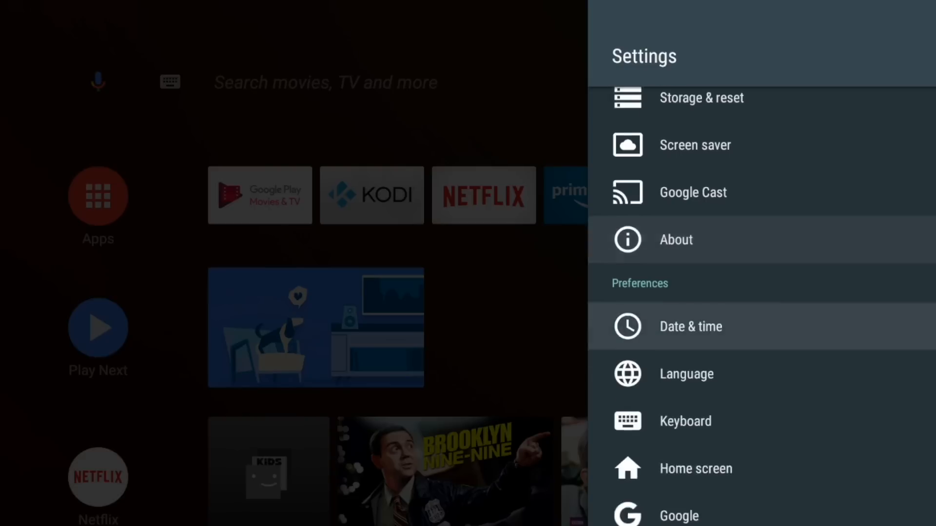
{"action": "scroll", "scroll_direction": "down", "scroll_amount": 3}
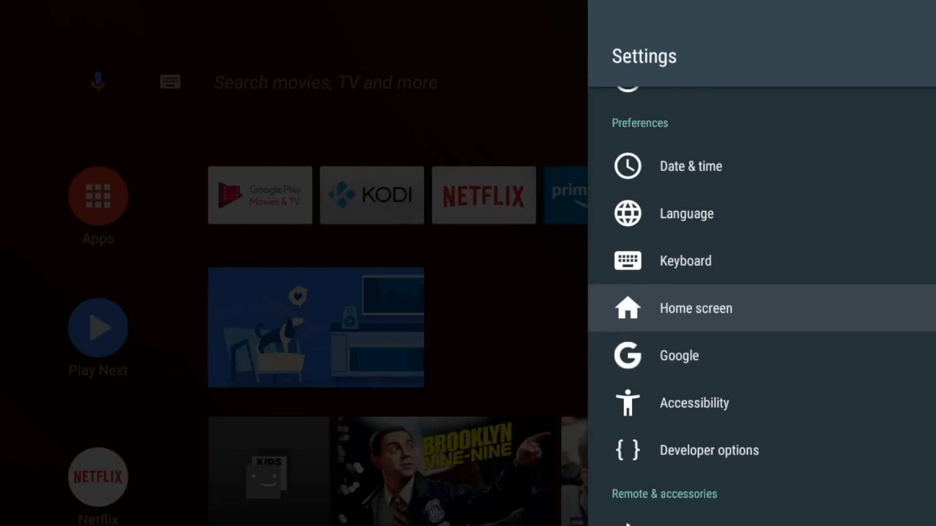
{"action": "left_click", "coordinate": [695, 308]}
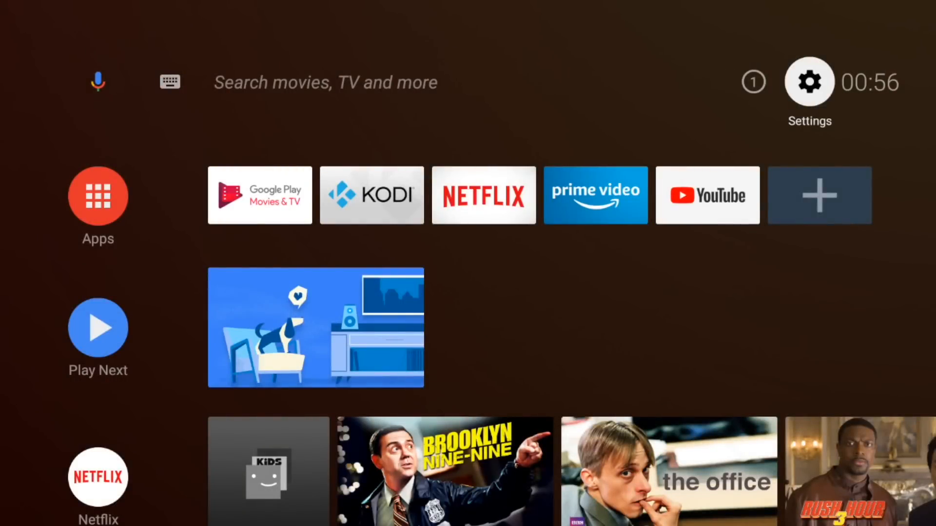
{"action": "scroll", "scroll_direction": "down", "scroll_amount": 3}
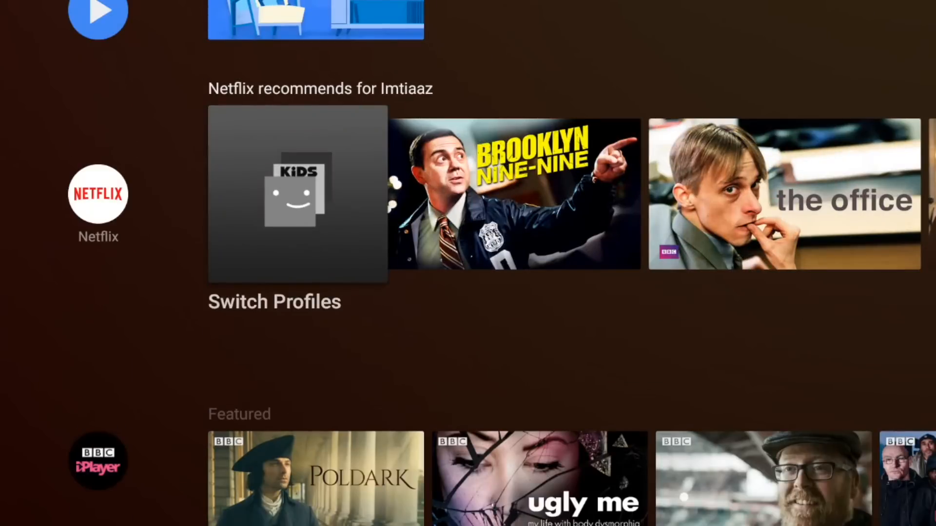
{"action": "scroll", "scroll_direction": "down", "scroll_amount": 3}
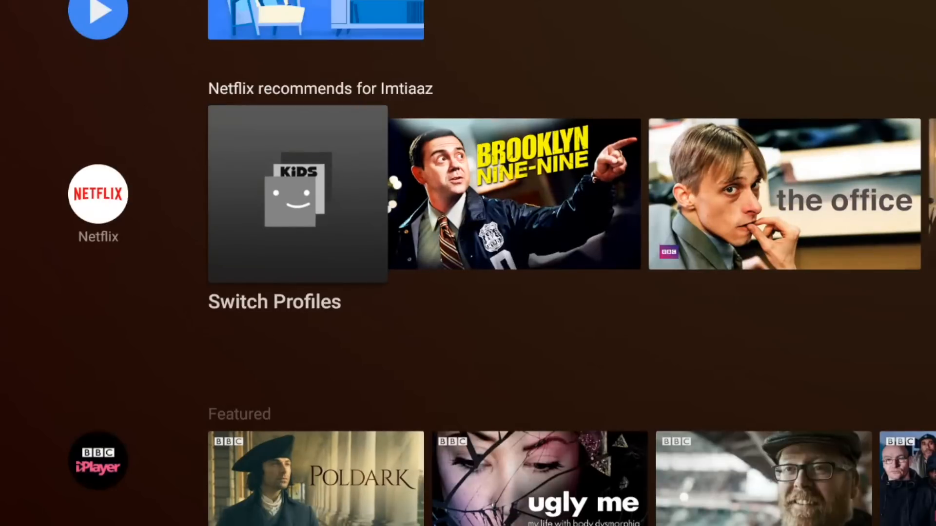
{"action": "scroll", "scroll_direction": "right", "scroll_amount": 3}
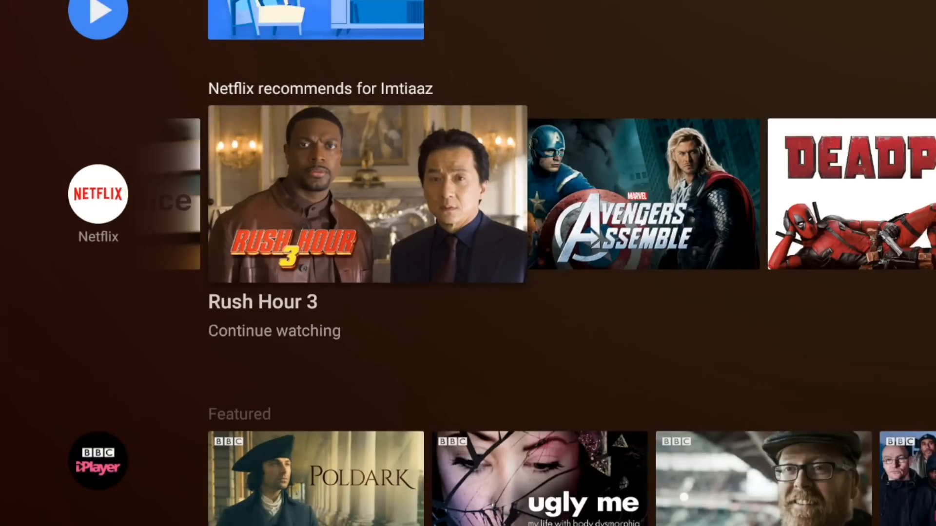
{"action": "scroll", "scroll_direction": "right", "scroll_amount": 3}
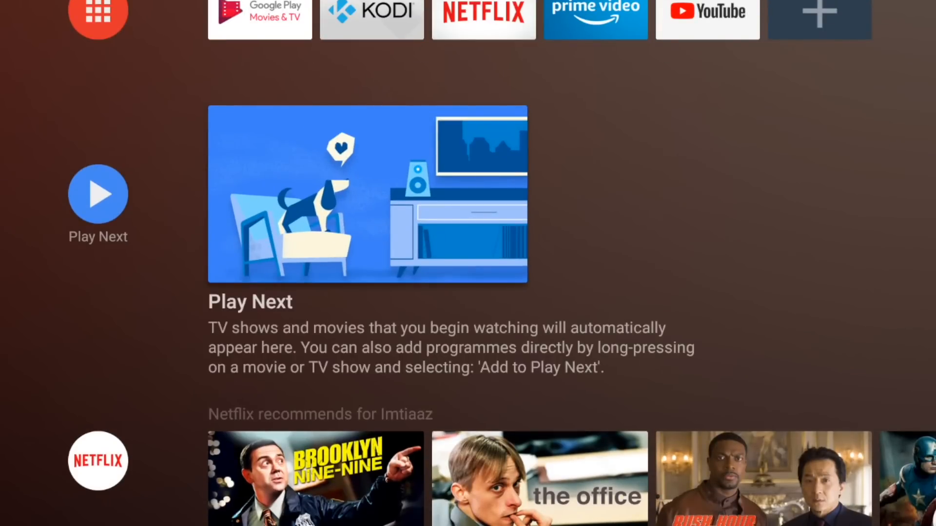
{"action": "scroll", "scroll_direction": "down", "scroll_amount": 3}
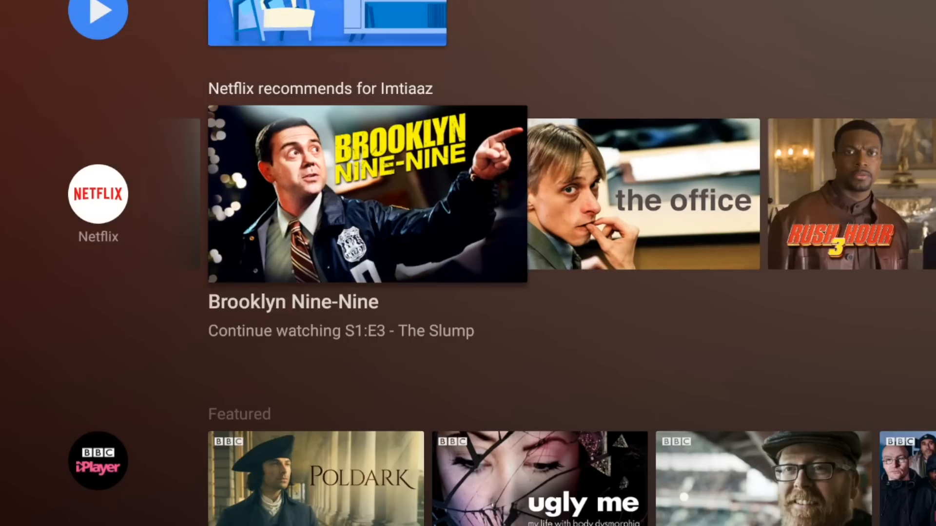
{"action": "scroll", "scroll_direction": "down", "scroll_amount": 3}
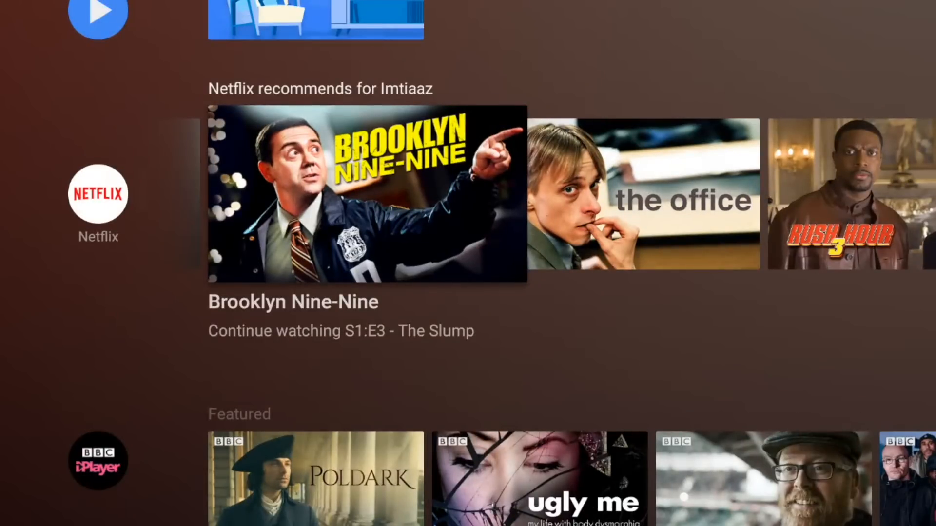
{"action": "scroll", "scroll_direction": "down", "scroll_amount": 3}
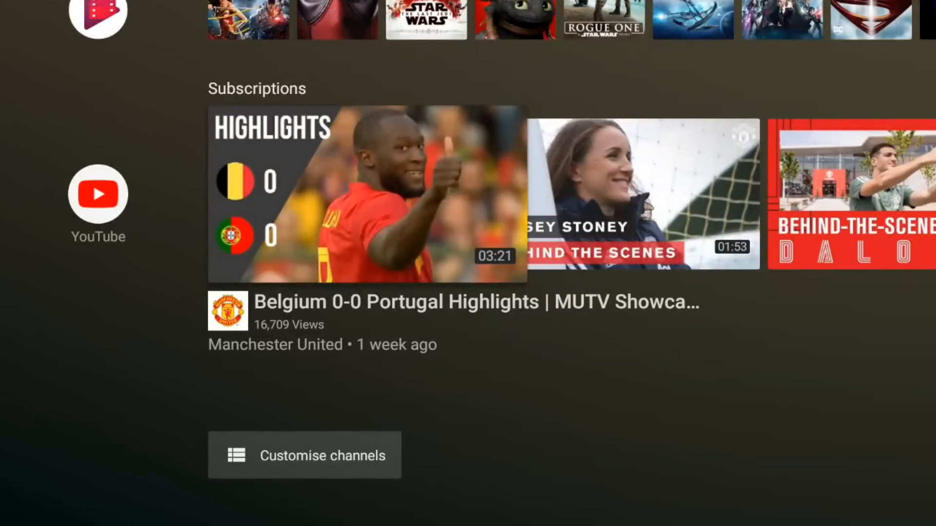
{"action": "scroll", "scroll_direction": "down", "scroll_amount": 3}
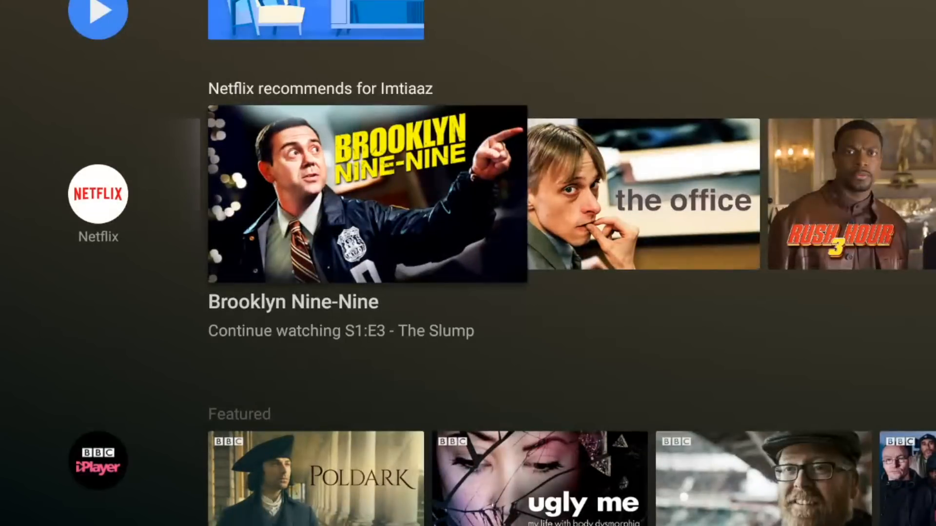